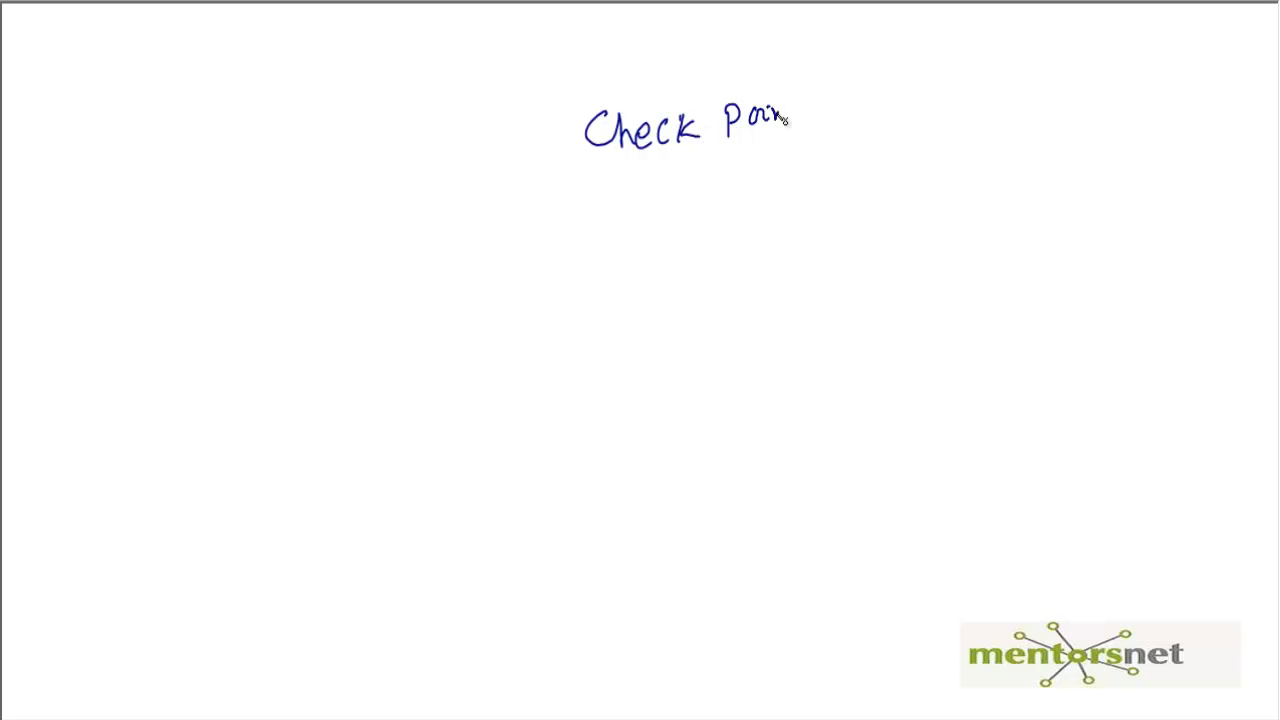
- Handwrite a 'Check Point' heading at the top of the whiteboard
left_click_drag(770, 114, 796, 110)
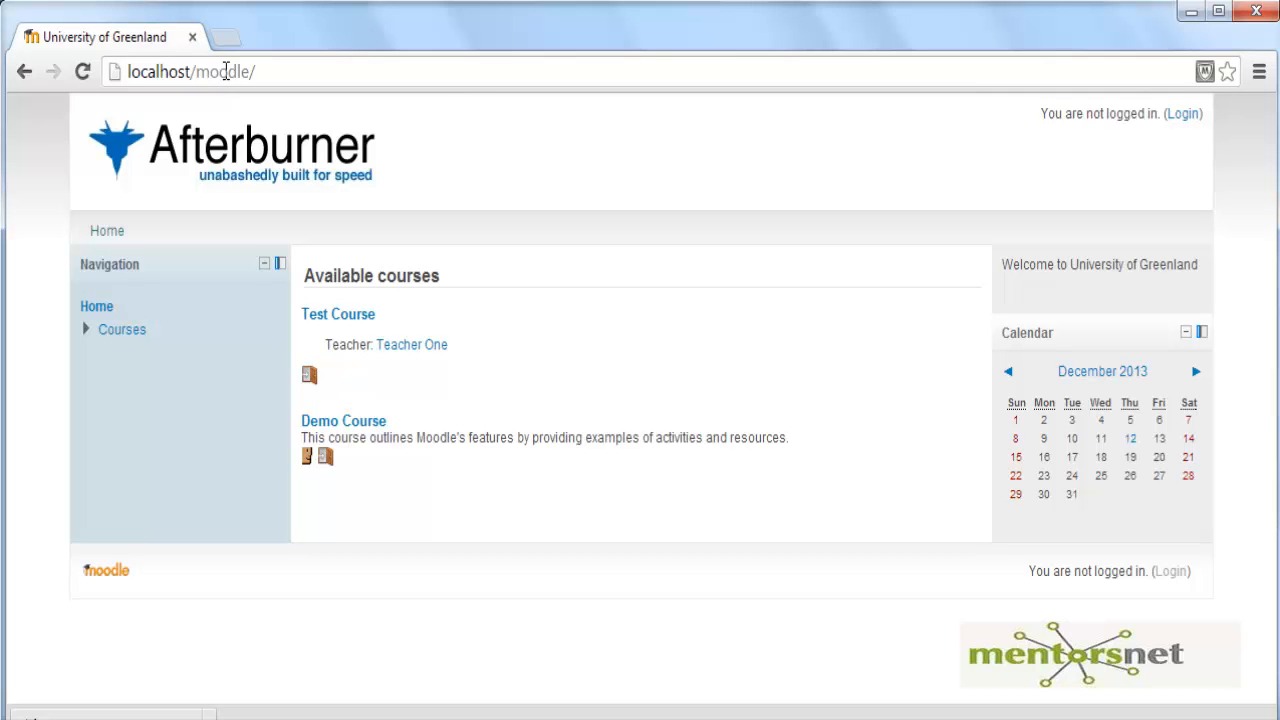
double_click(330, 276)
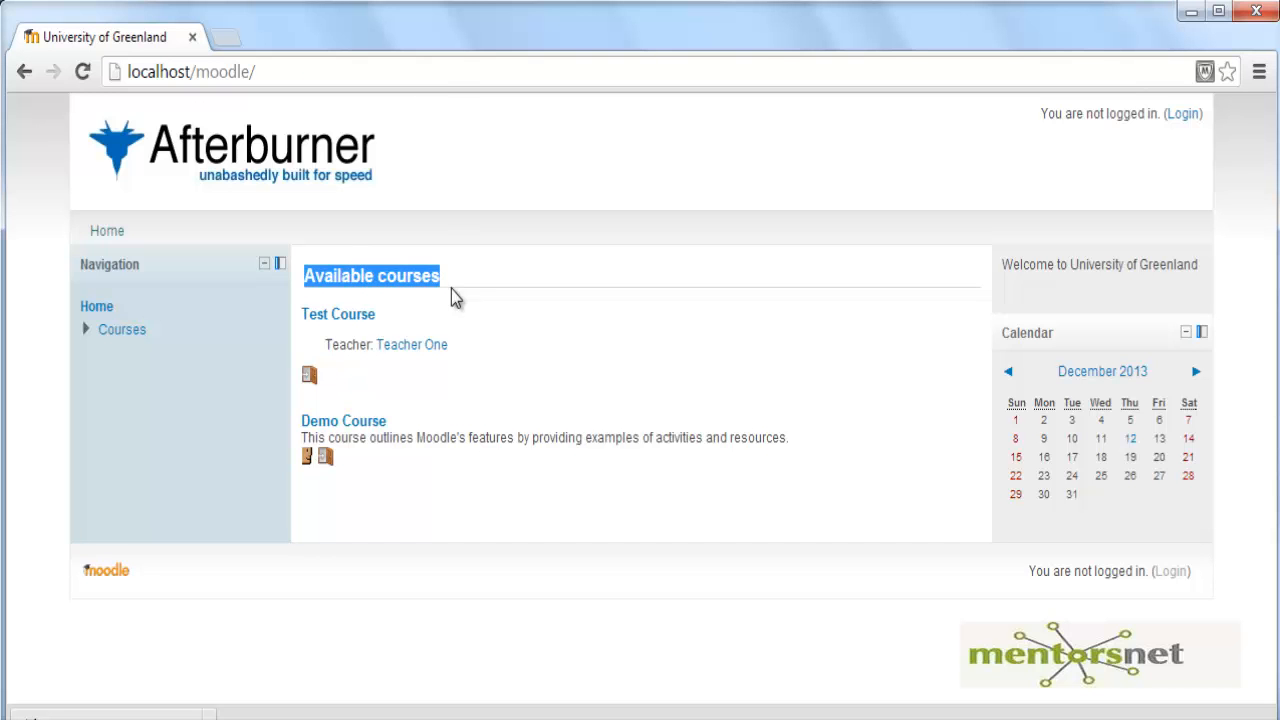
mouse_move(448, 252)
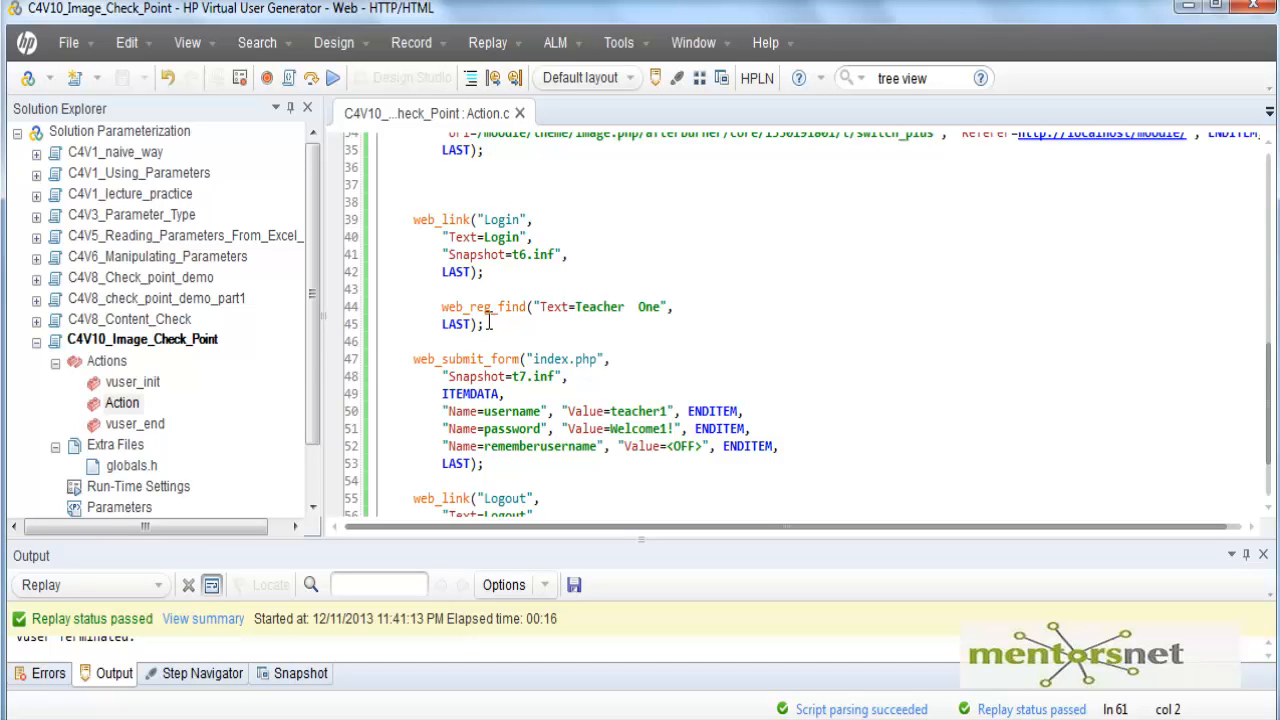
mouse_move(464, 248)
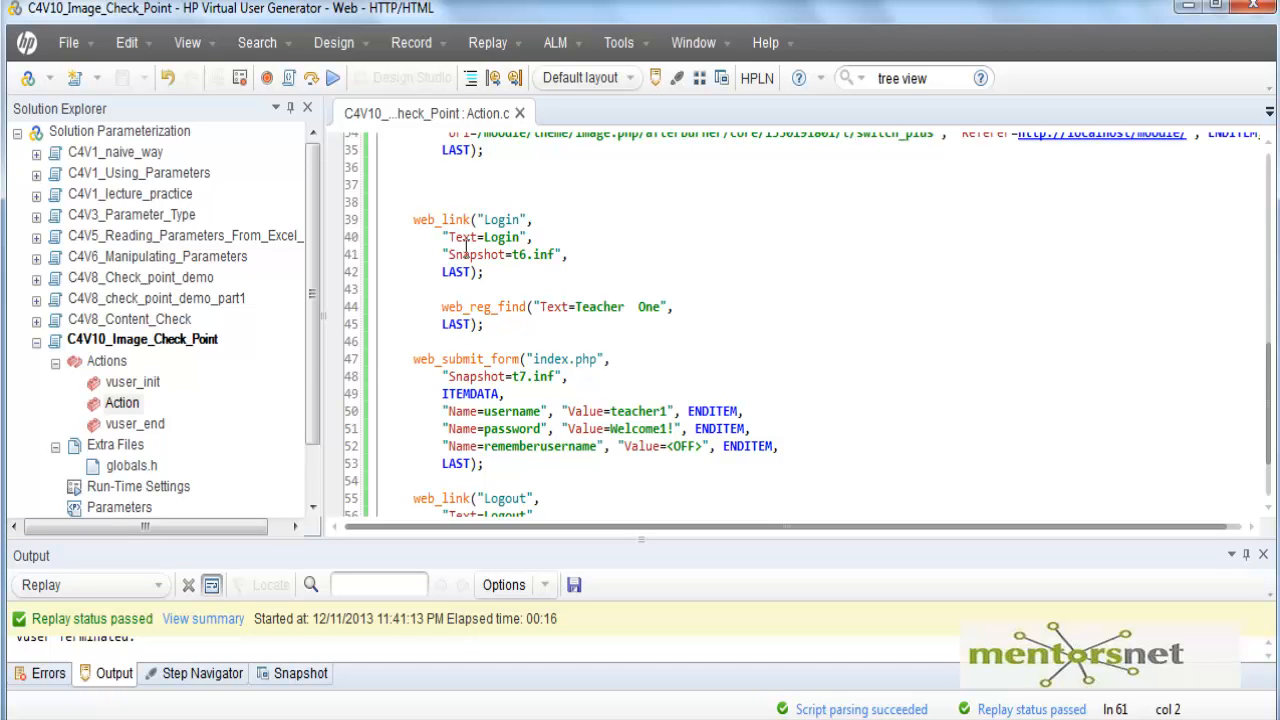
mouse_move(662, 428)
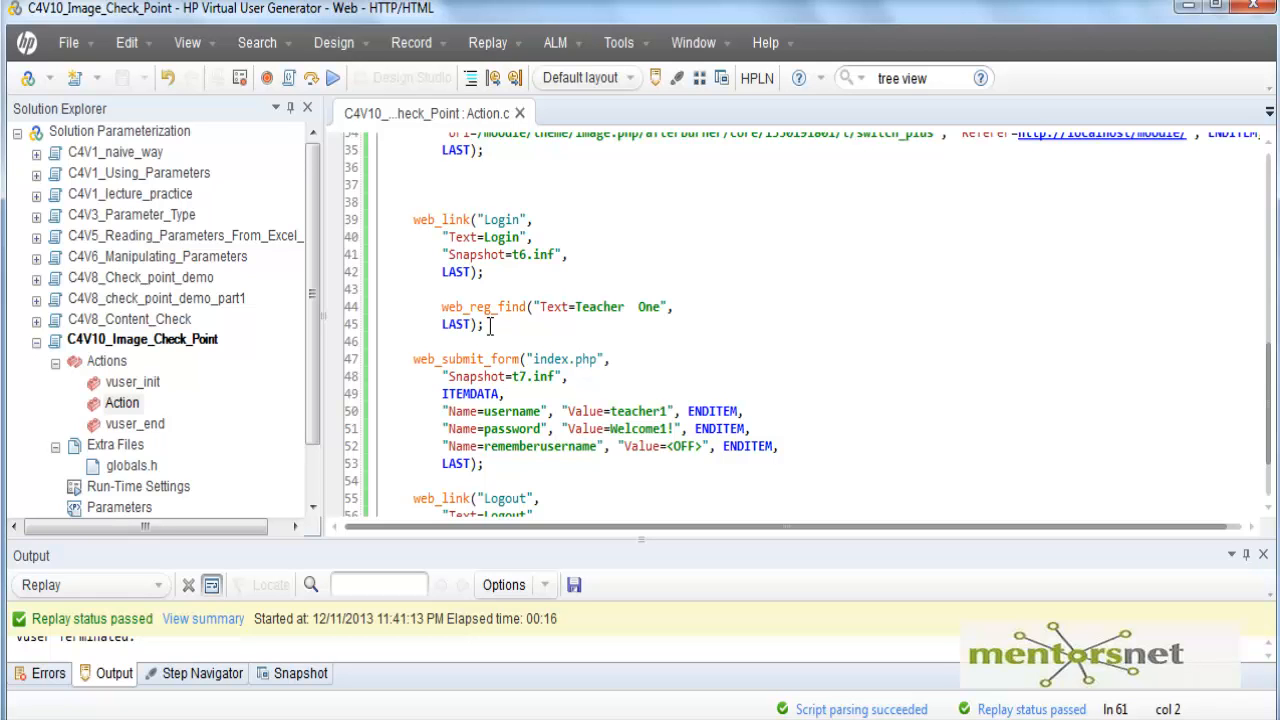
mouse_move(572, 308)
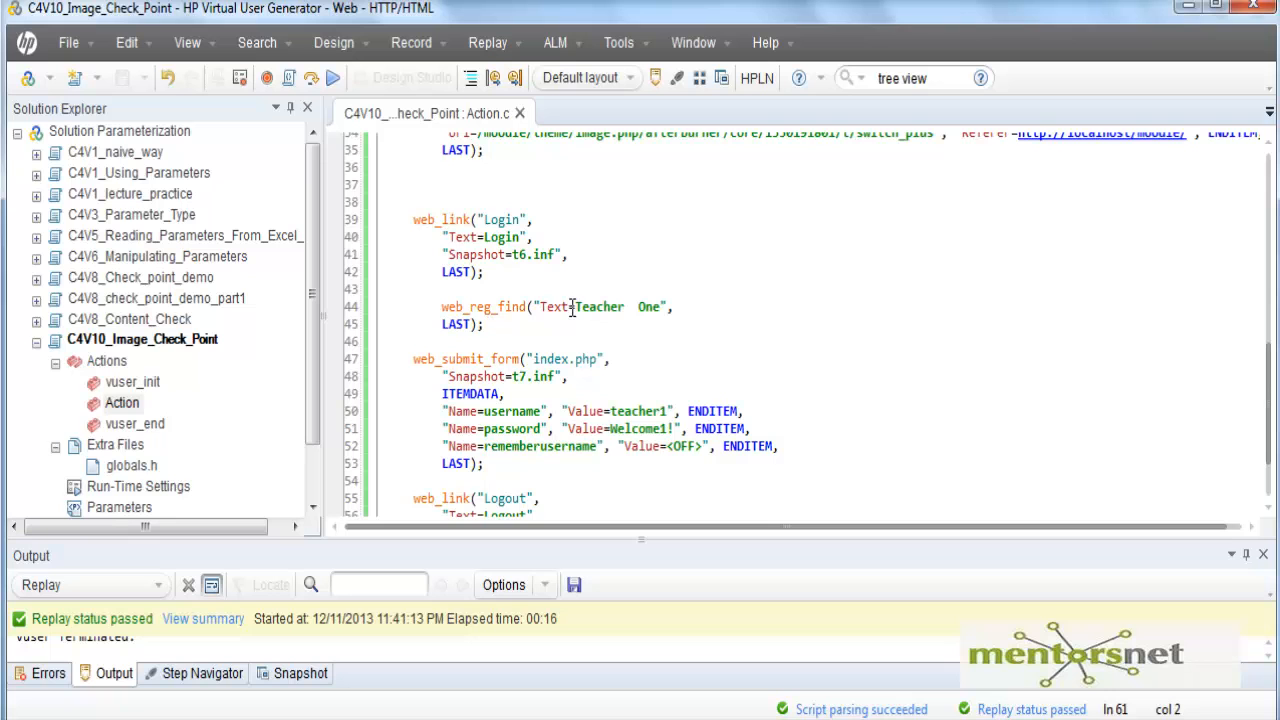
double_click(600, 306)
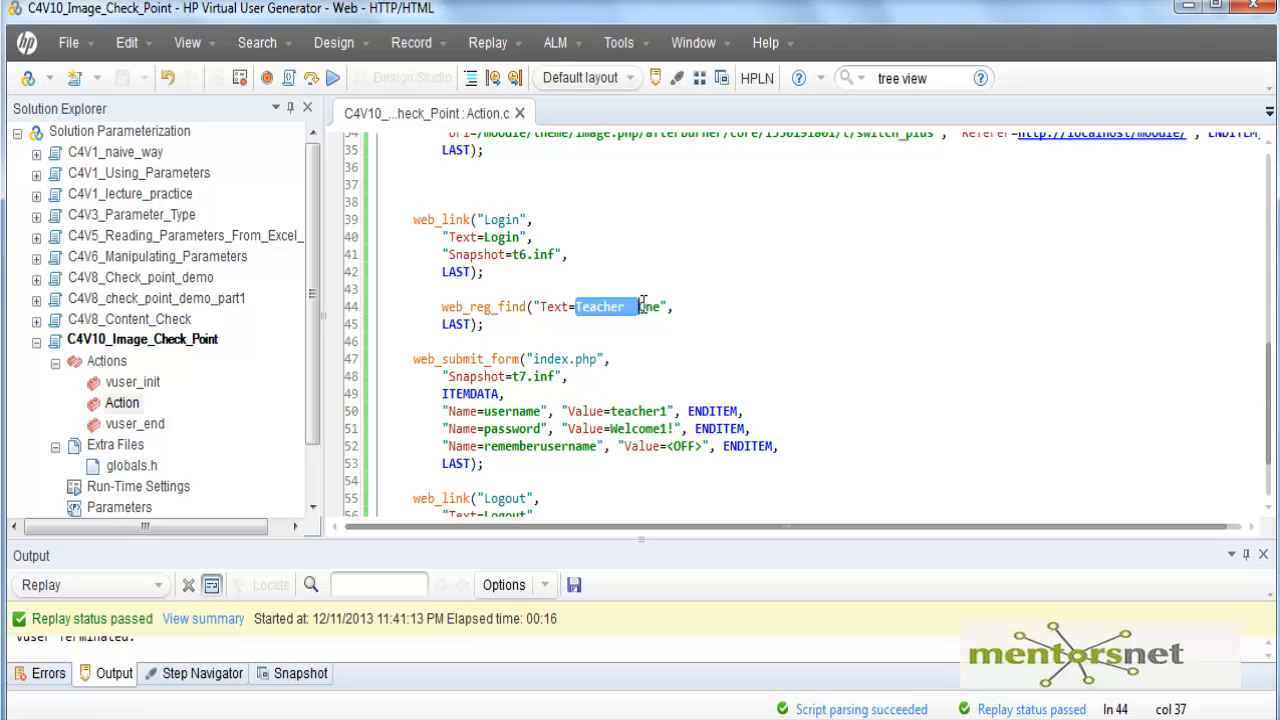
left_click_drag(412, 360, 484, 464)
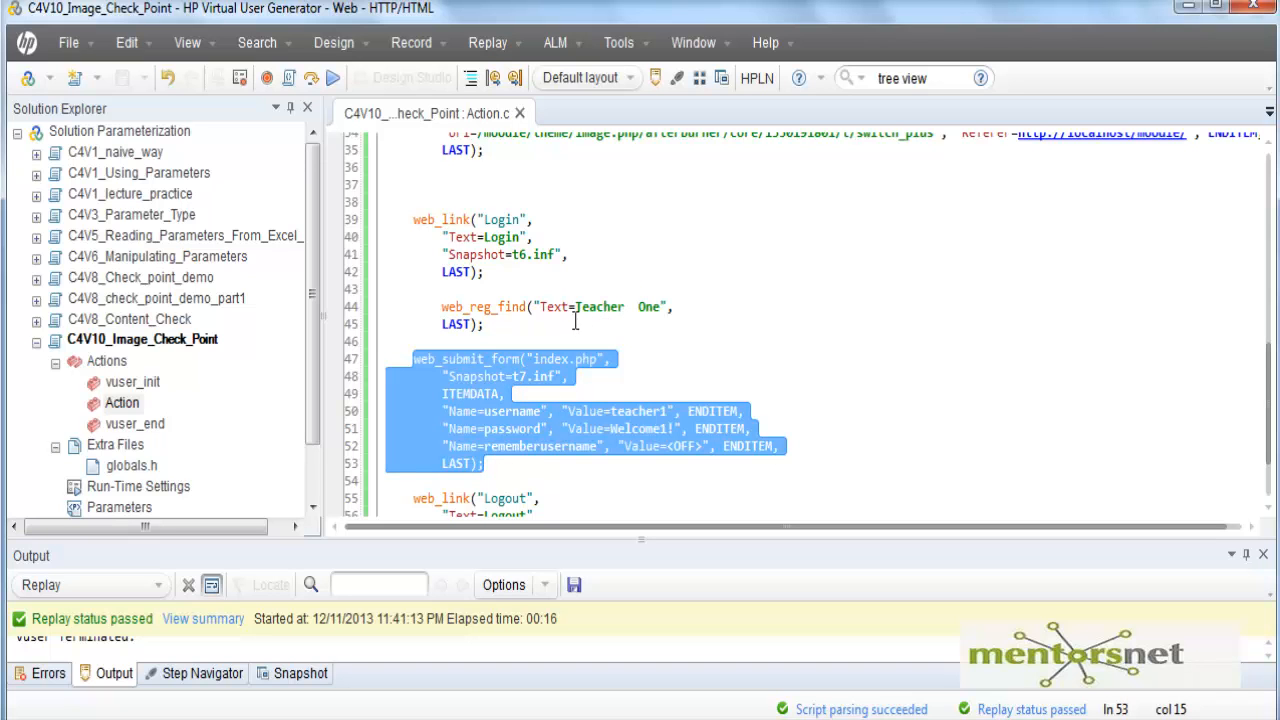
mouse_move(500, 424)
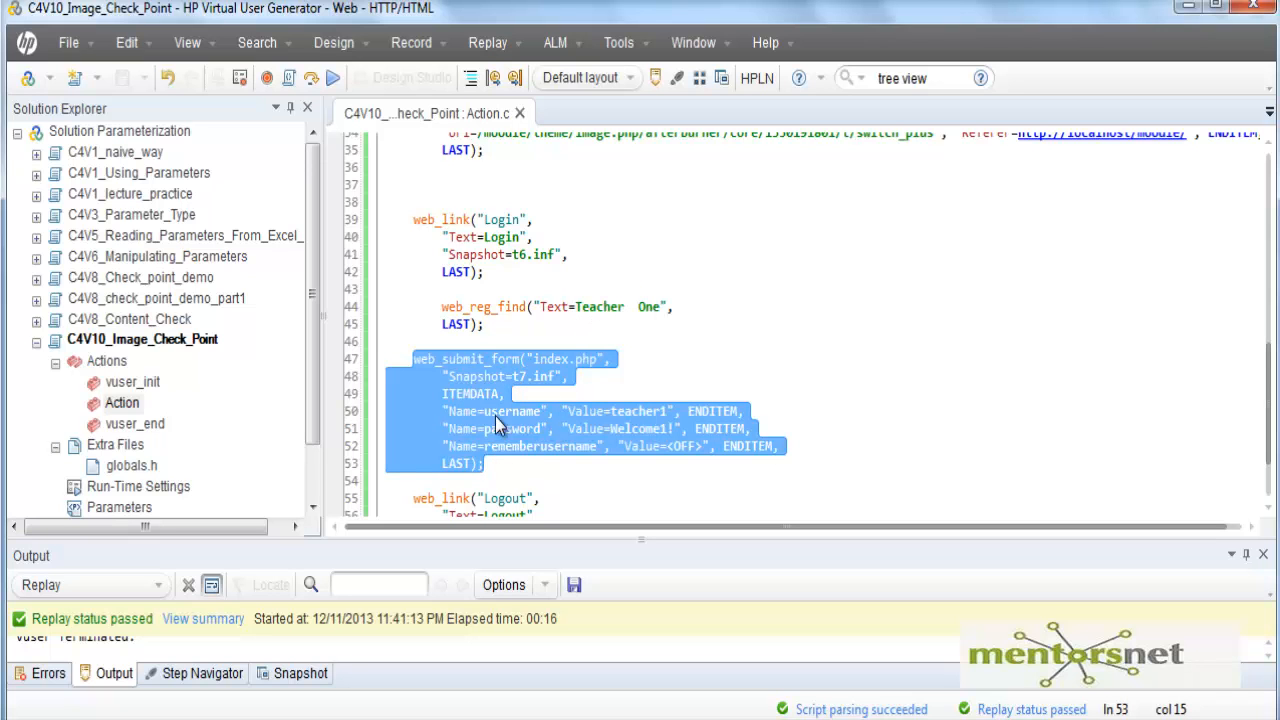
mouse_move(470, 392)
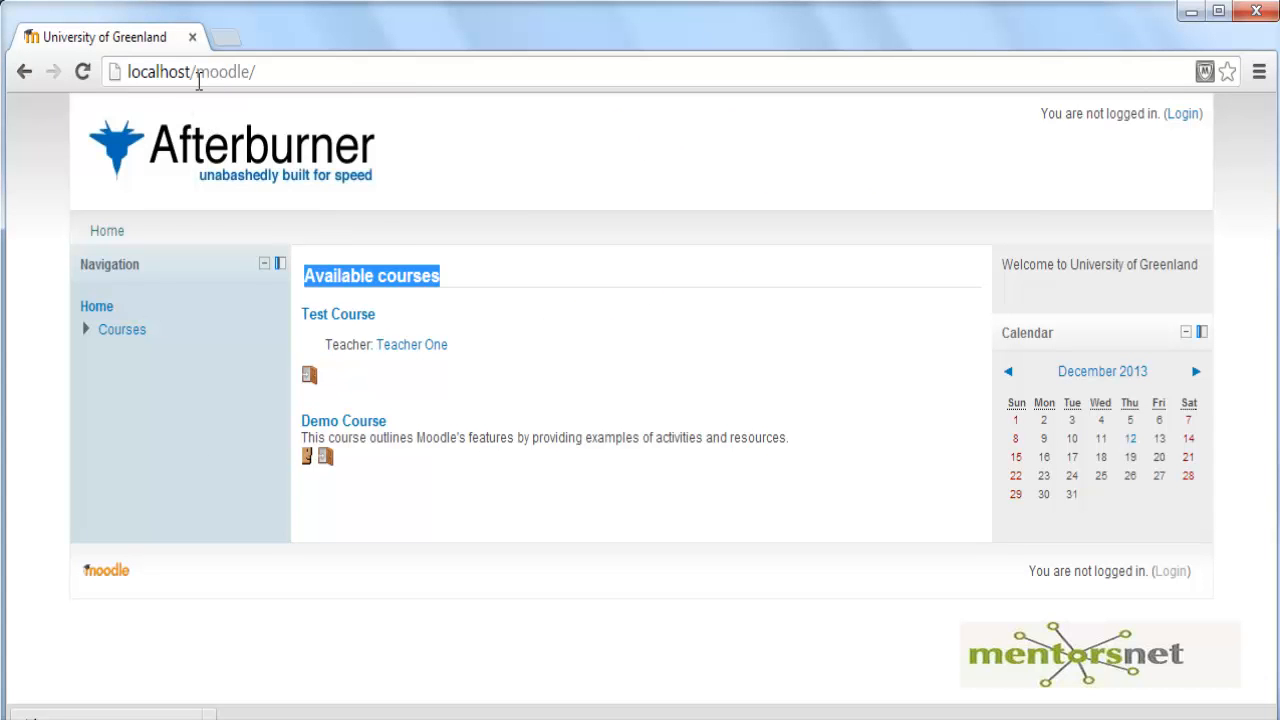
mouse_move(504, 382)
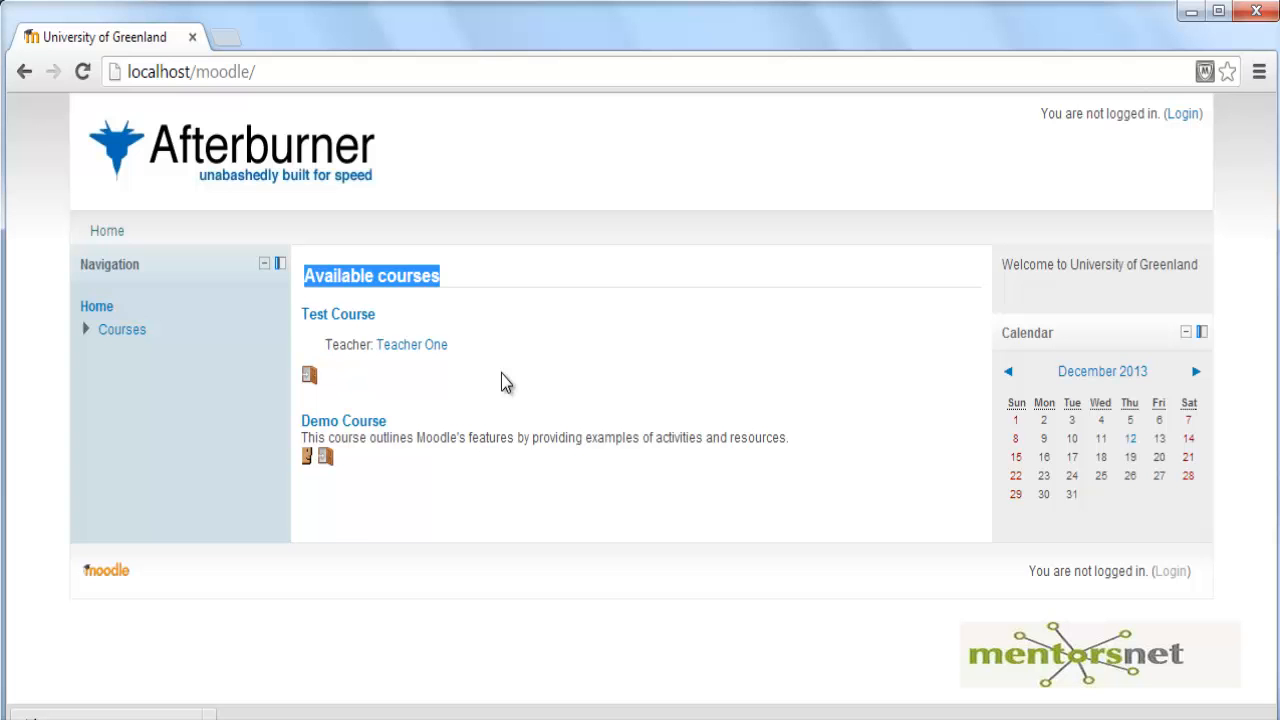
mouse_move(310, 378)
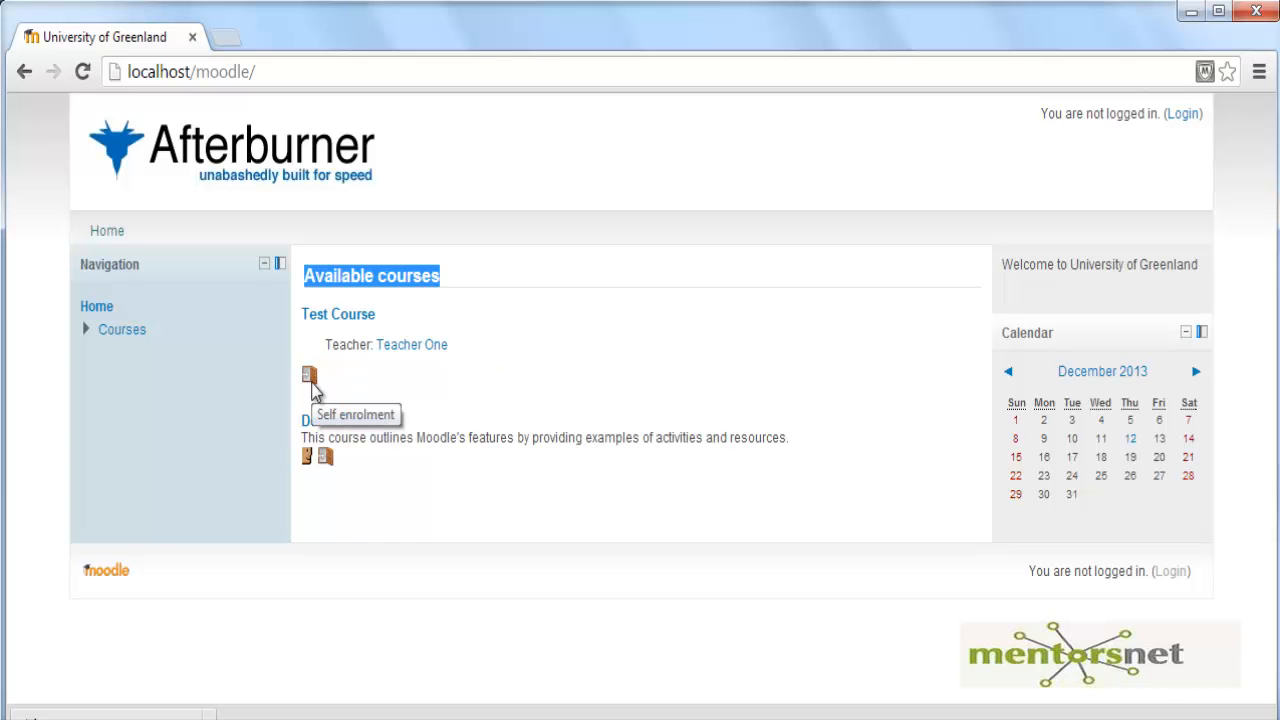
- Show the Test Course self enrolment icon image in its own tab, then return to the front page
right_click(308, 374)
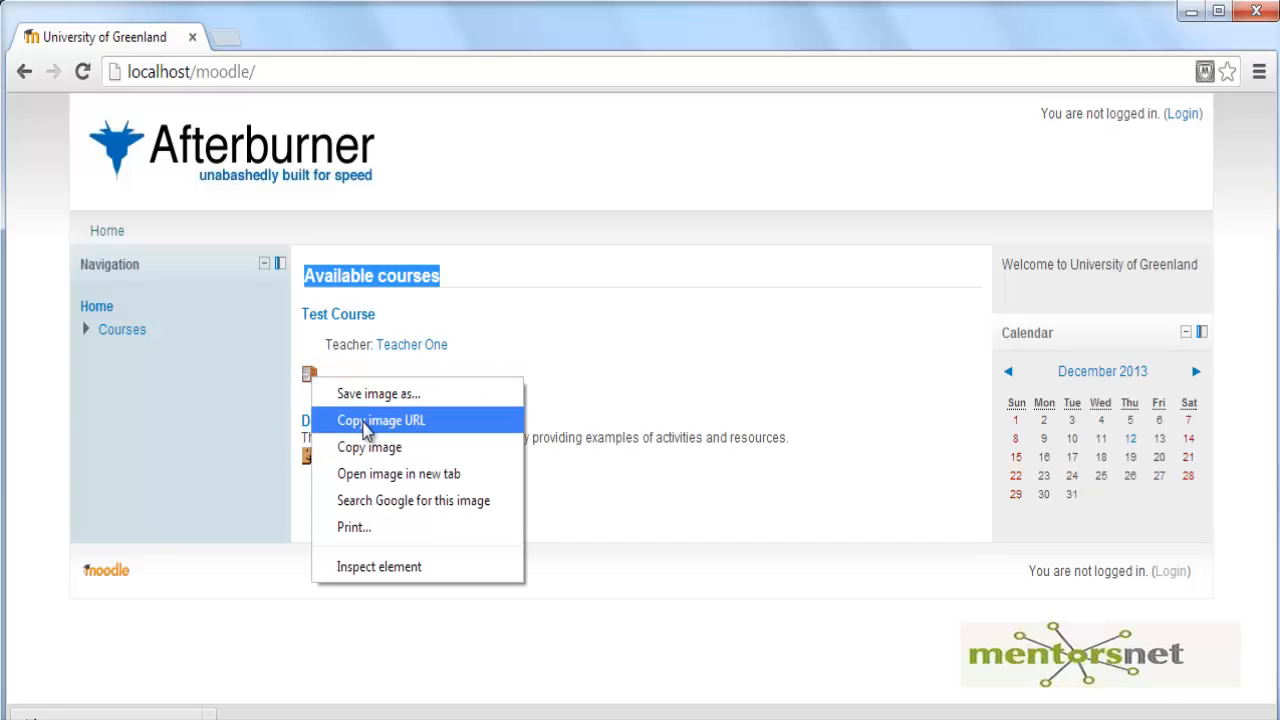
mouse_move(380, 430)
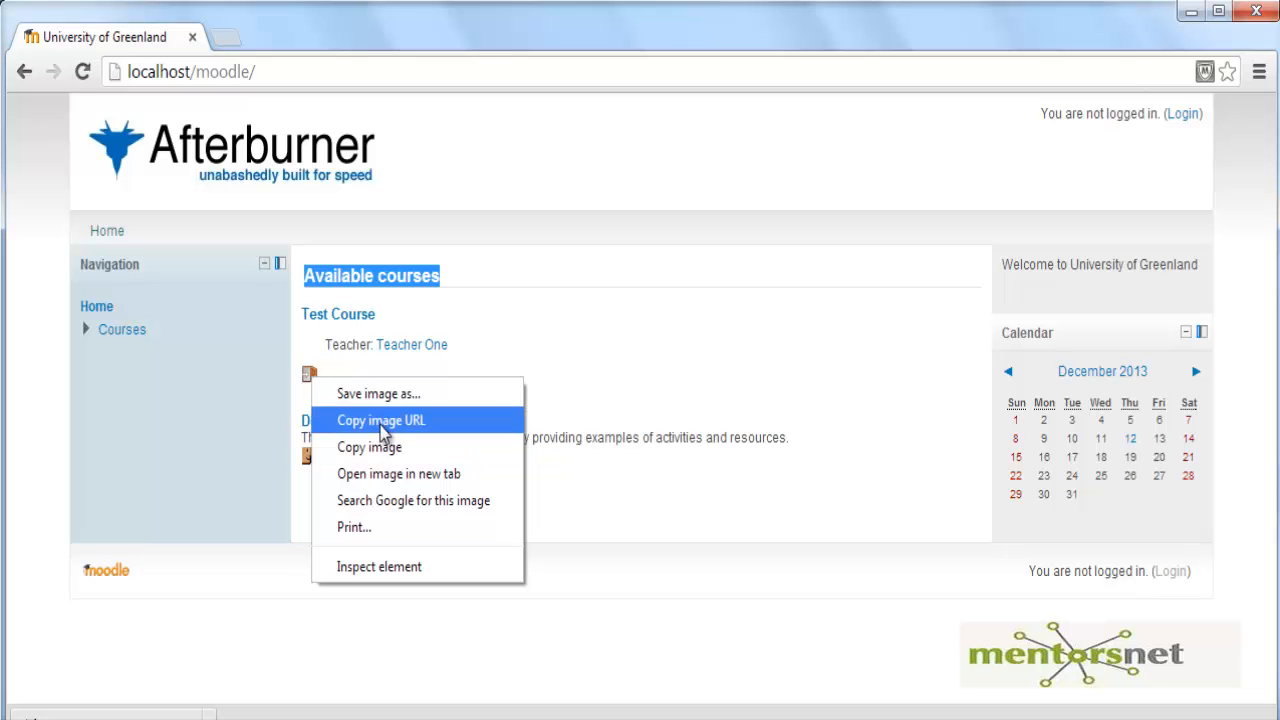
left_click(398, 472)
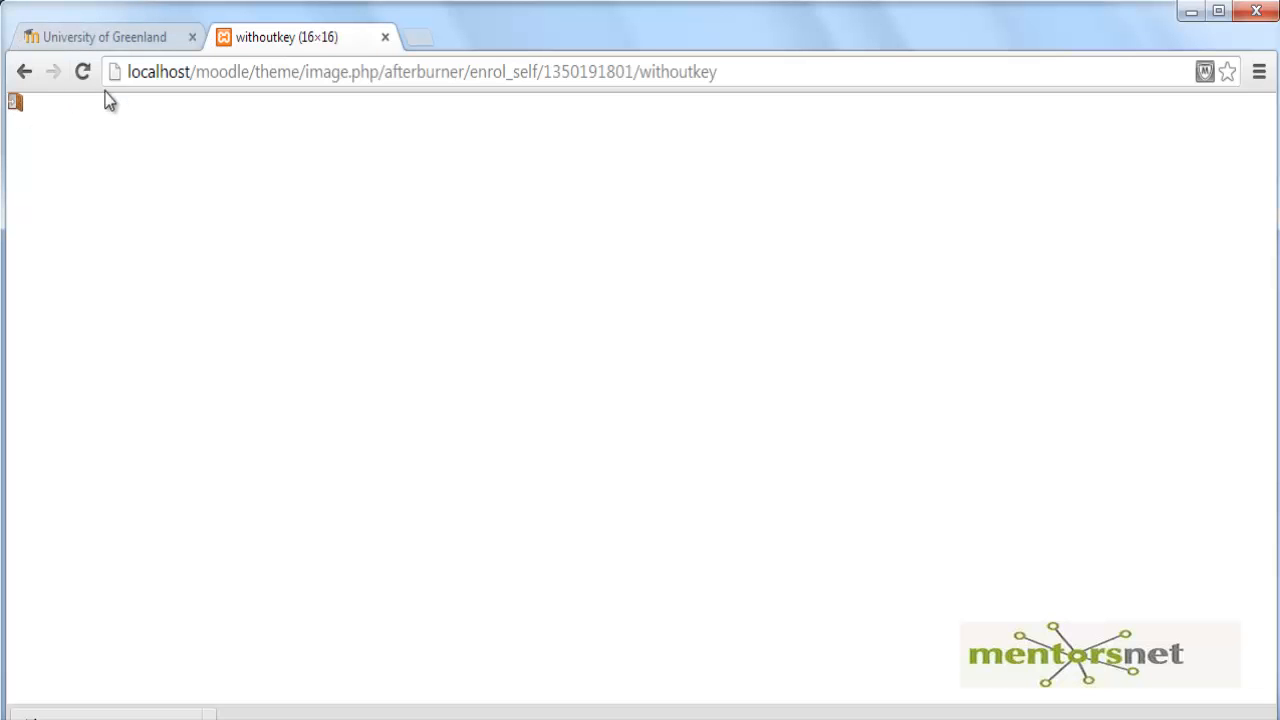
left_click(104, 36)
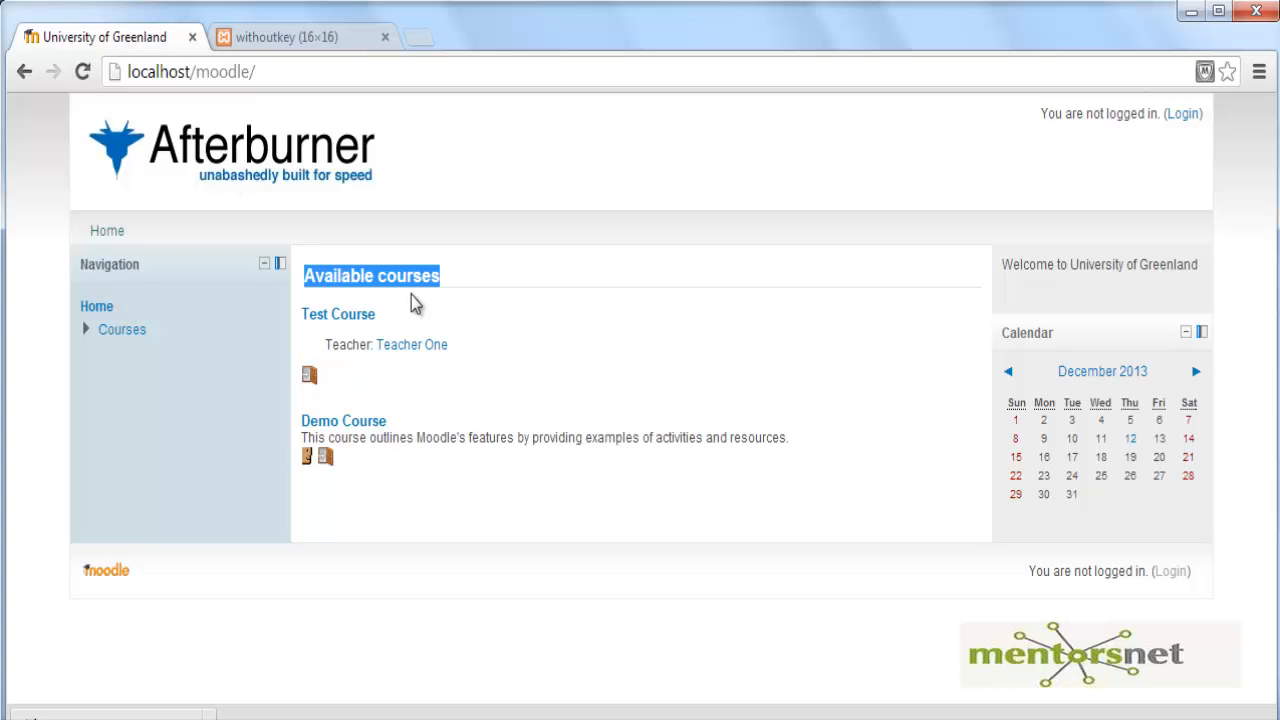
mouse_move(230, 150)
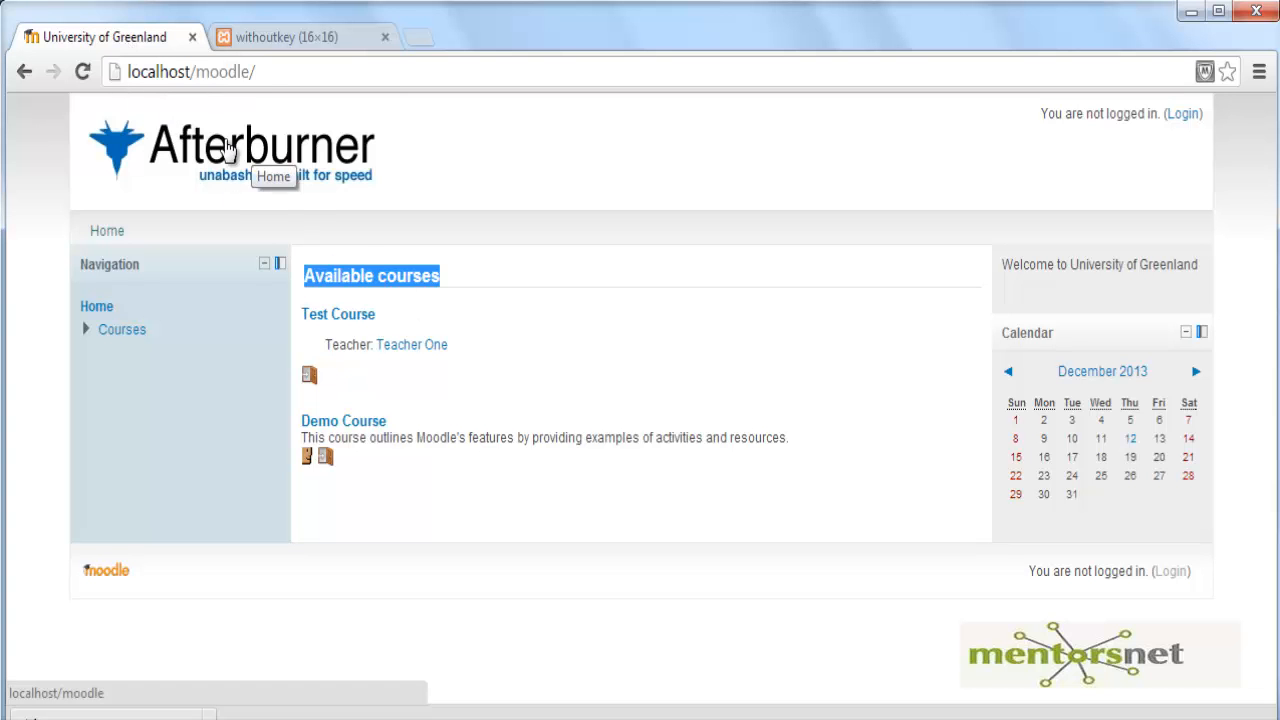
mouse_move(308, 376)
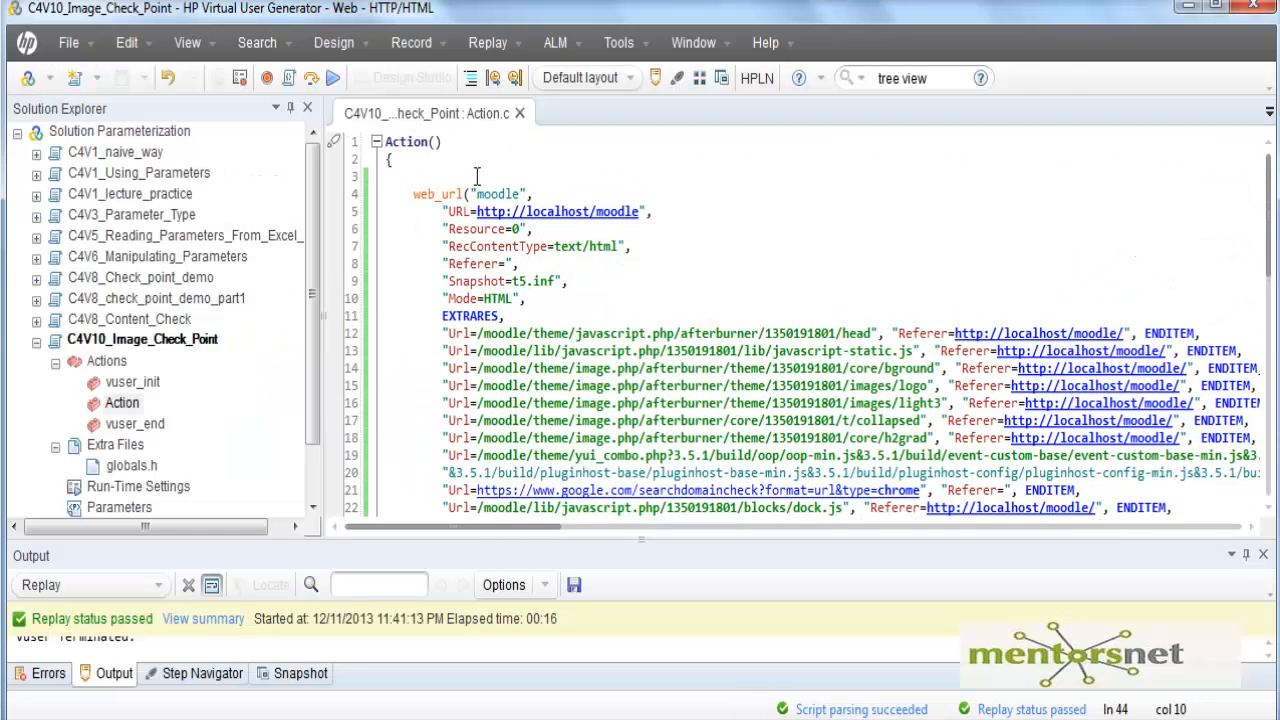
left_click(484, 212)
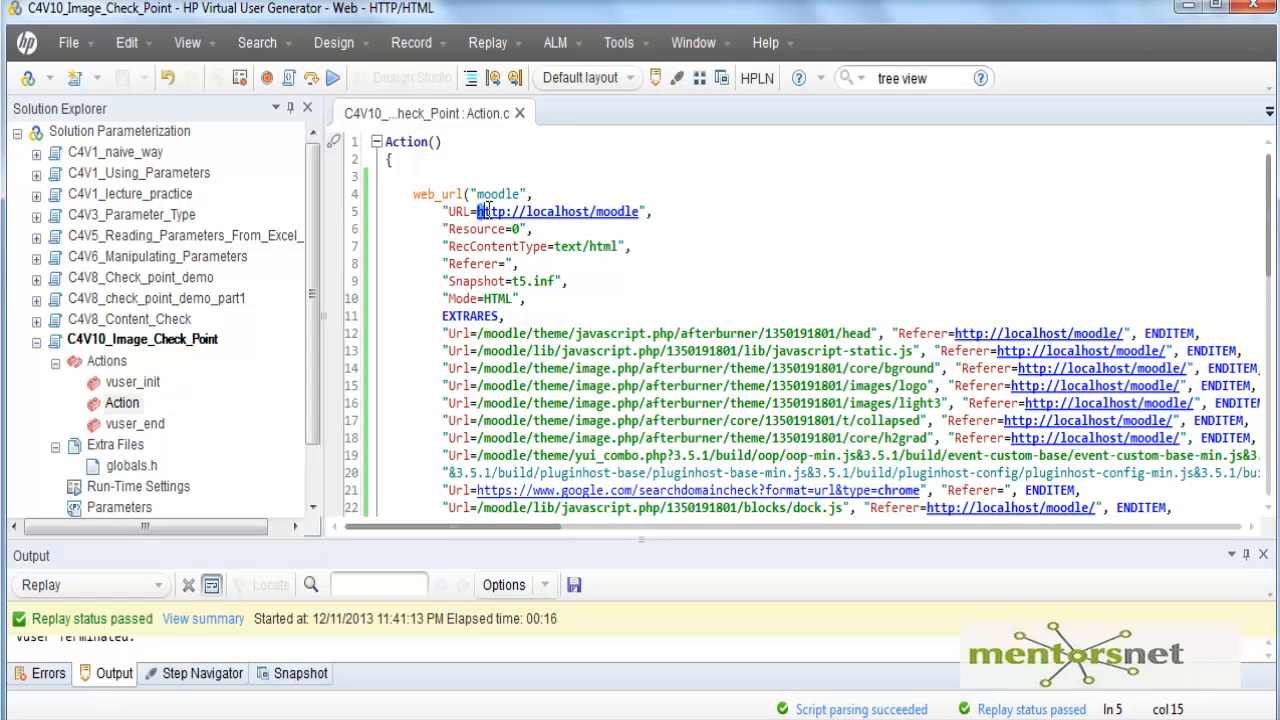
left_click_drag(476, 212, 636, 212)
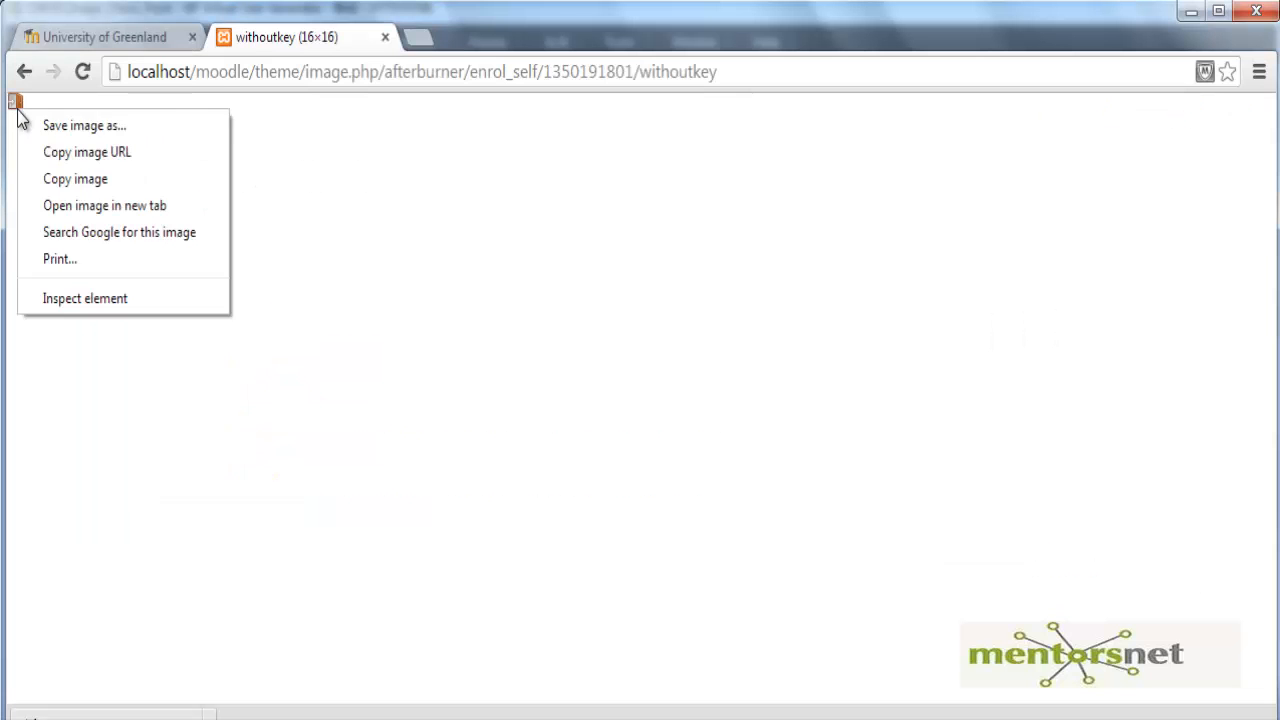
- Inspect the withoutkey icon image so DevTools shows its img element and src address
left_click(84, 298)
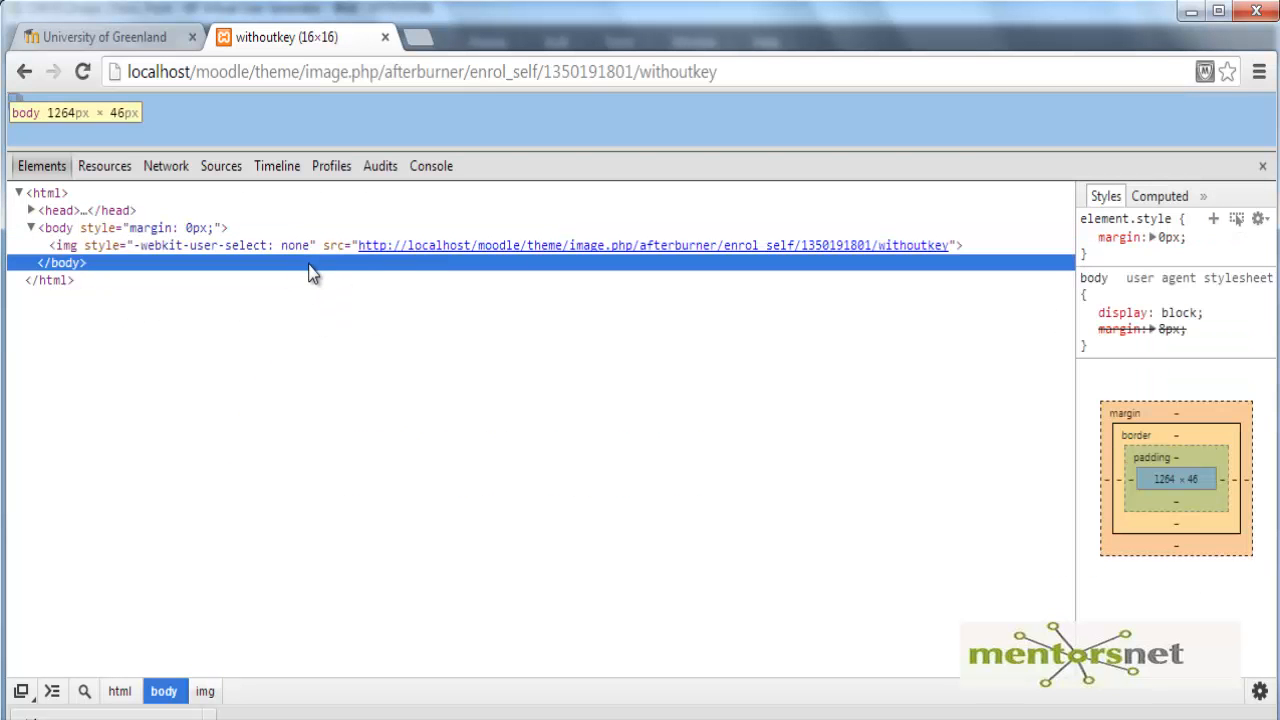
mouse_move(384, 244)
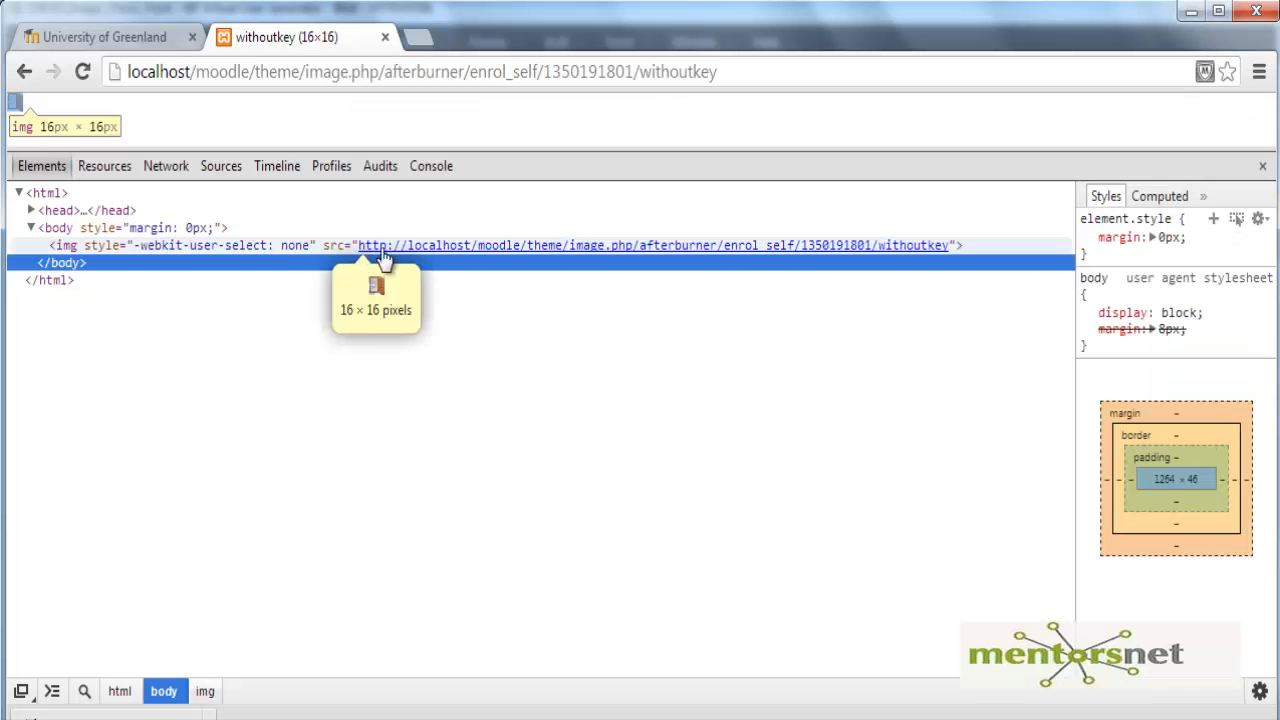
mouse_move(910, 244)
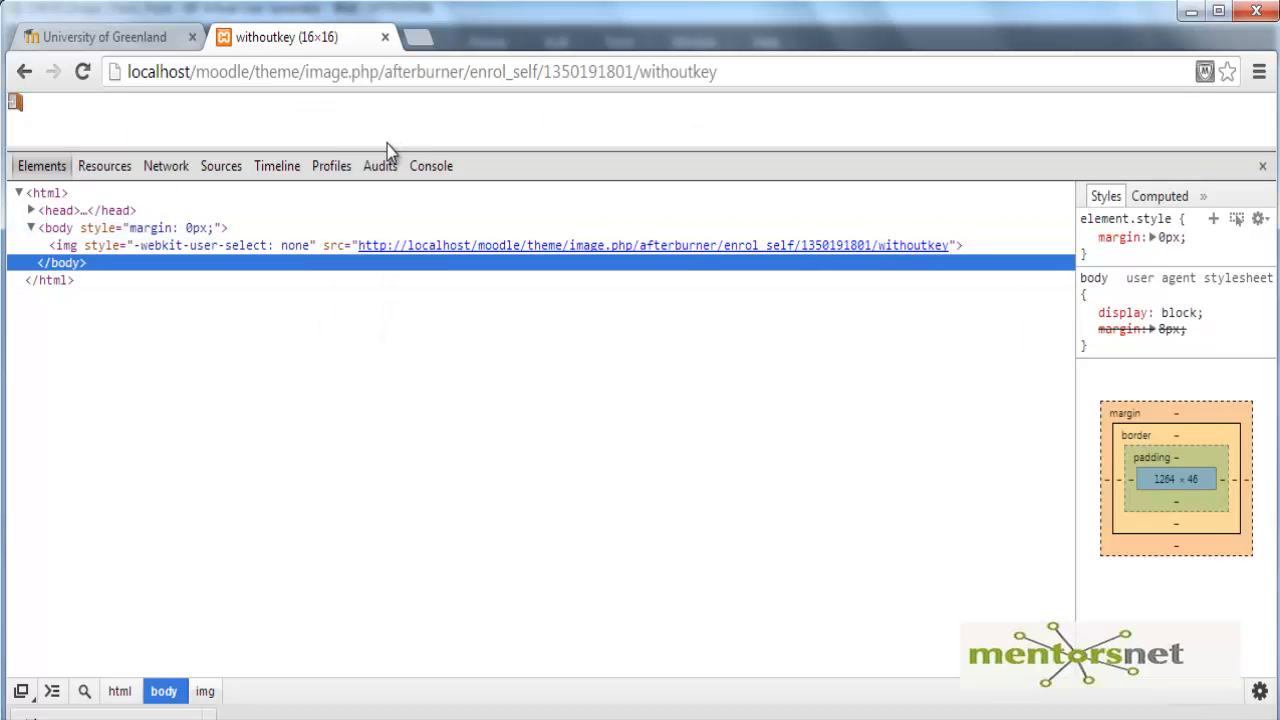
mouse_move(364, 152)
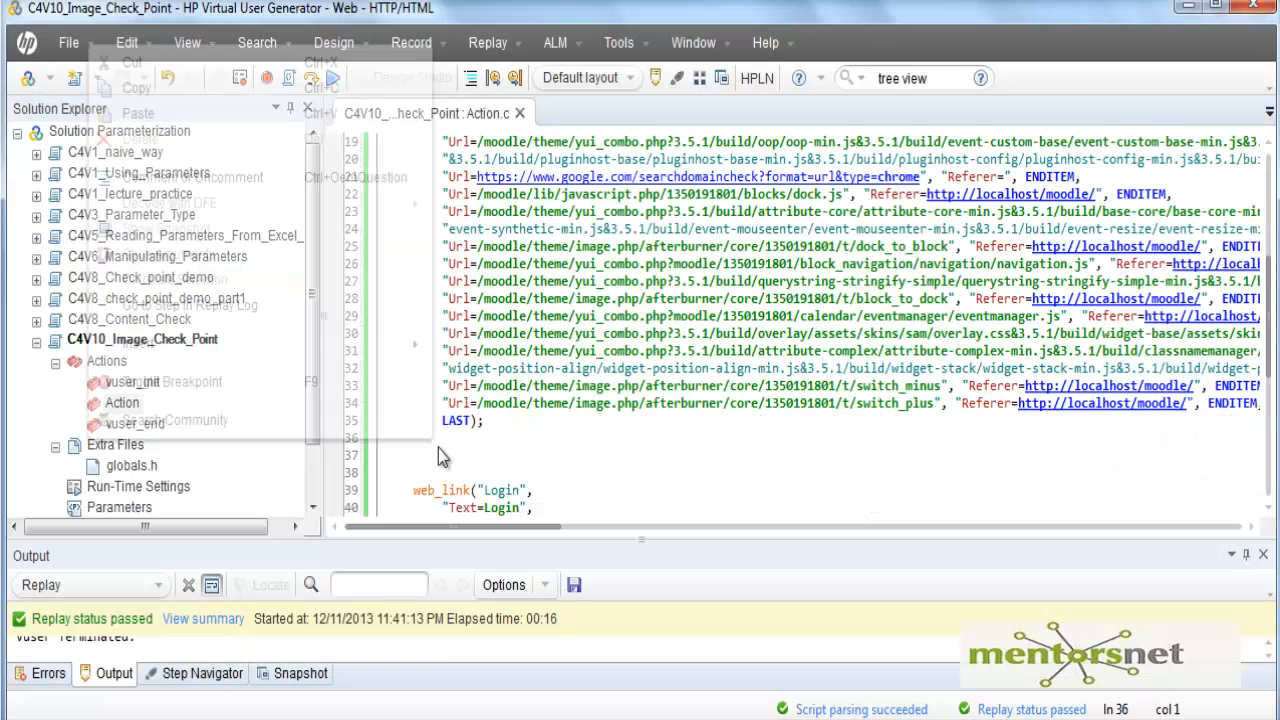
- Filter the Steps Toolbox for 'web_ima' and add a web_image_check step, bringing up its properties
left_click(136, 344)
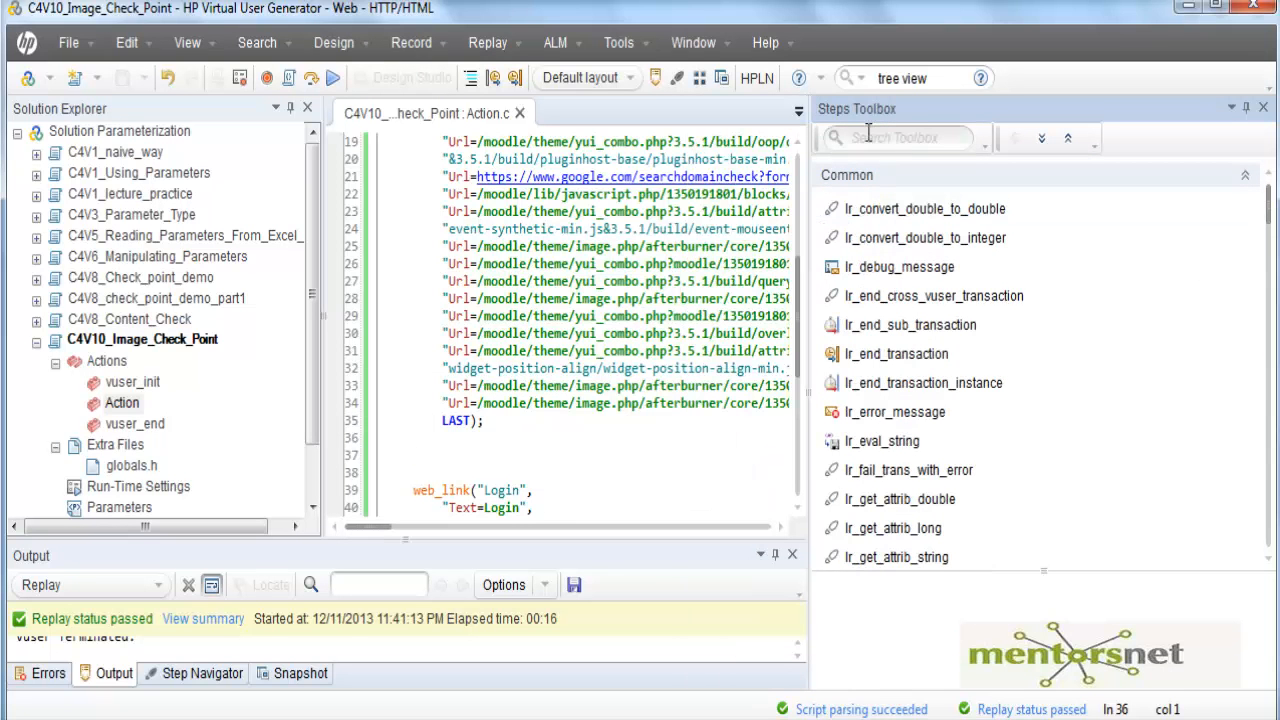
type("w")
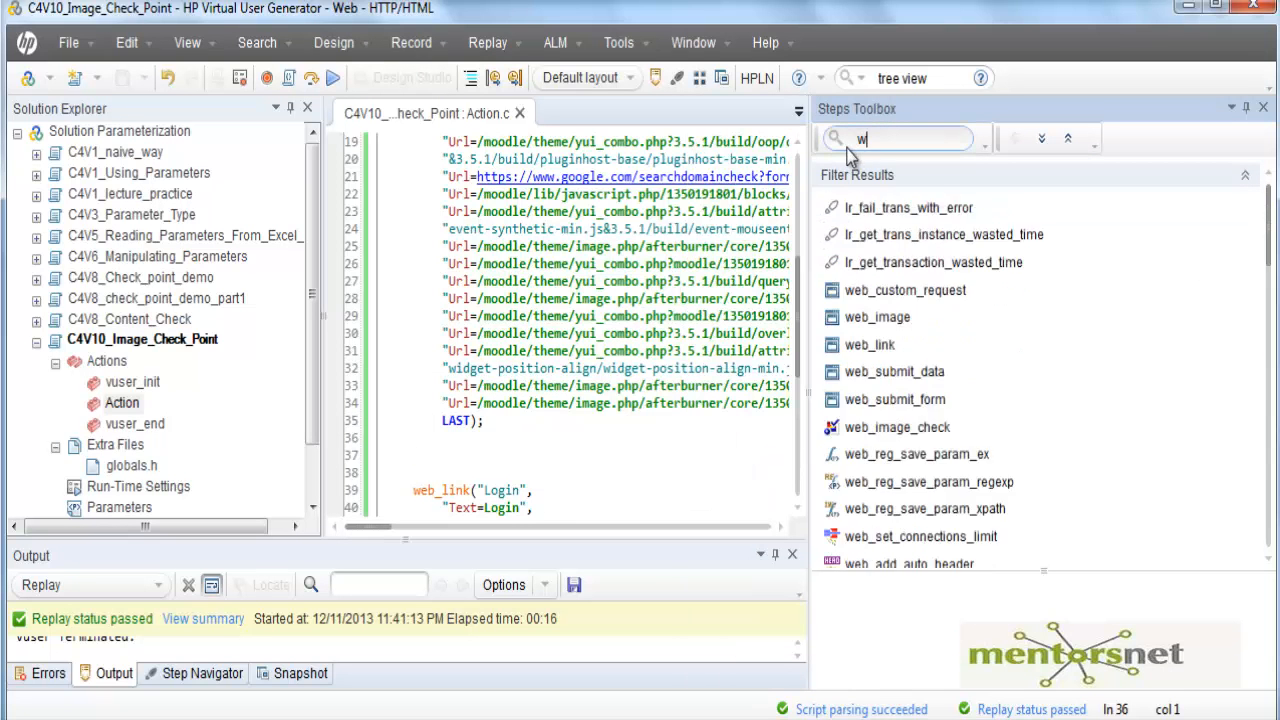
type("eb_imag")
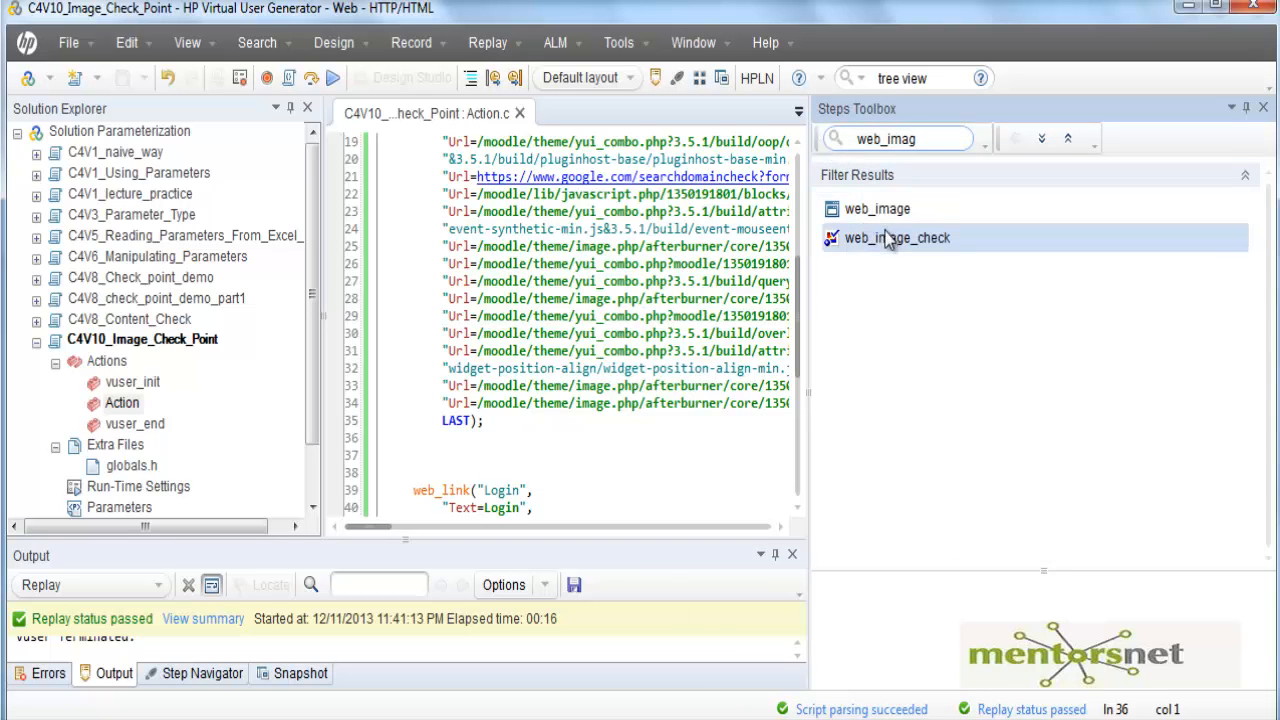
mouse_move(884, 248)
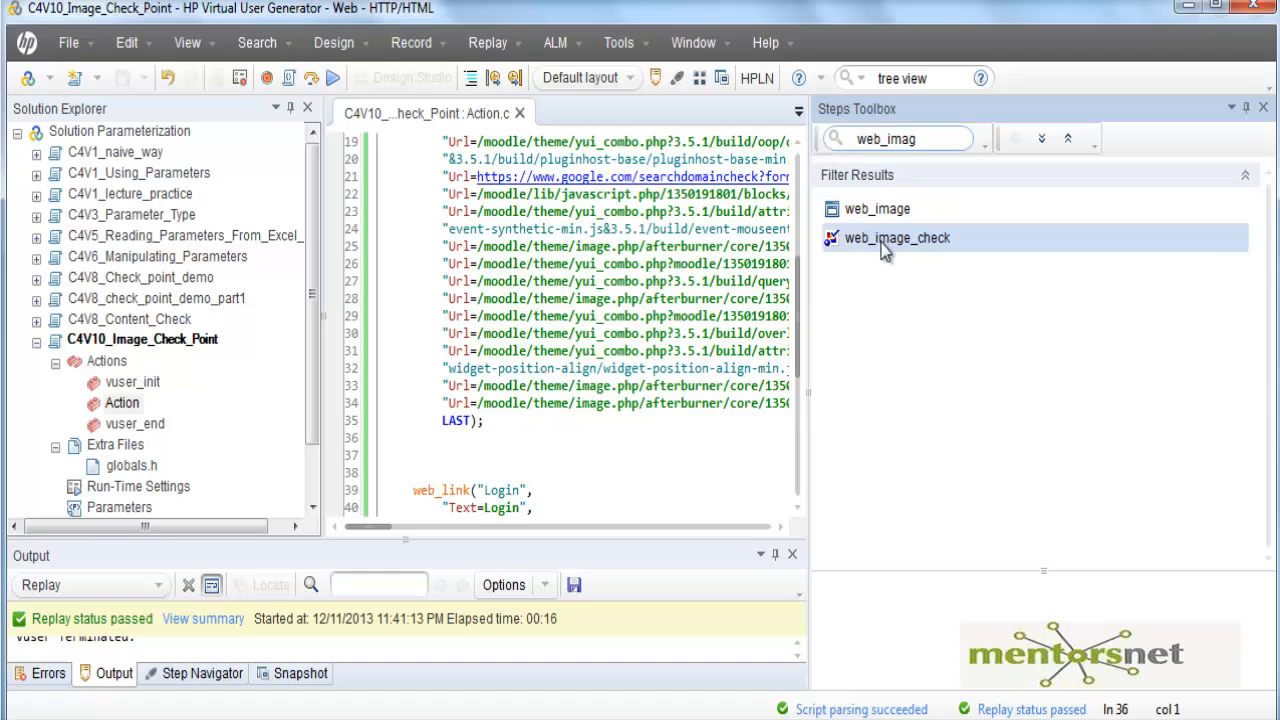
double_click(896, 236)
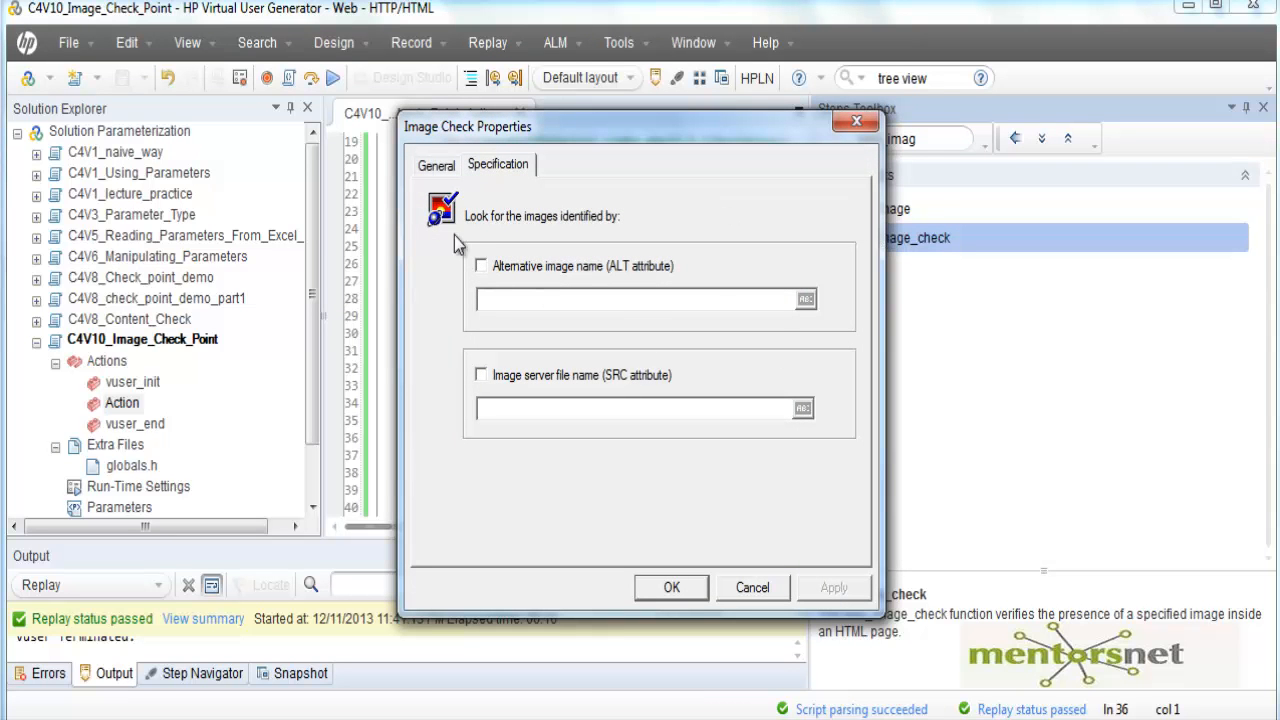
mouse_move(800, 384)
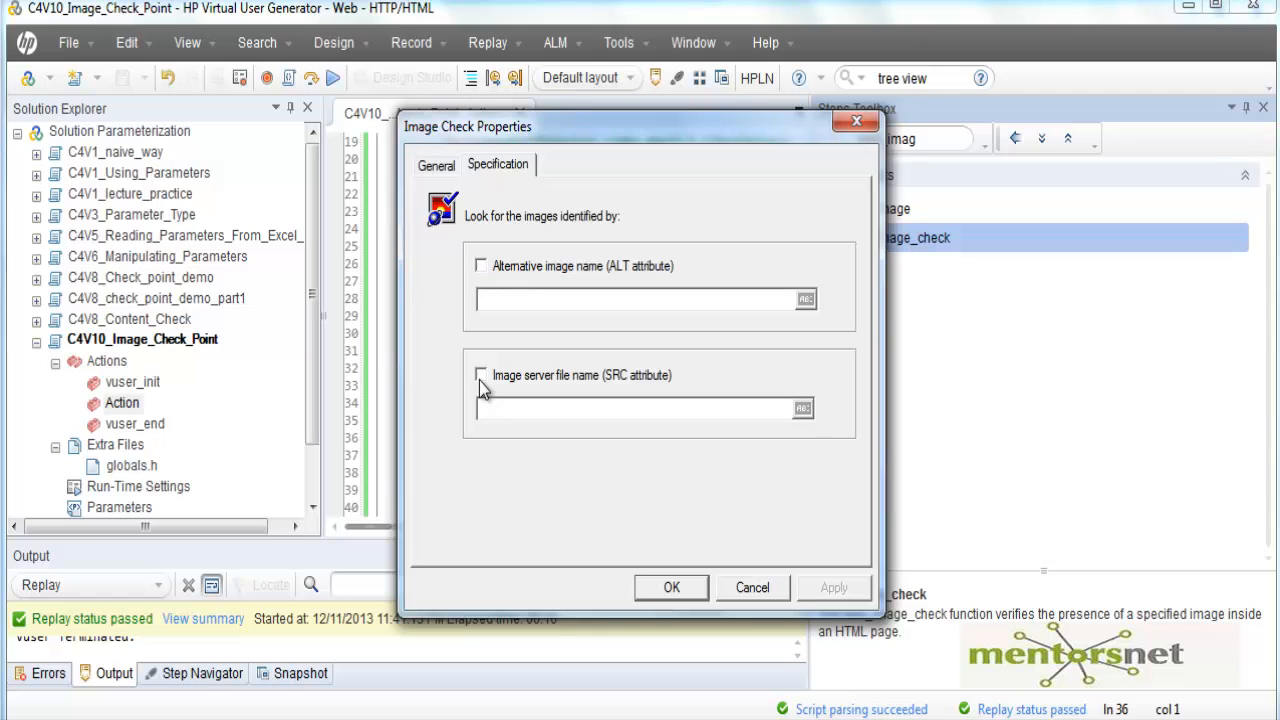
mouse_move(518, 392)
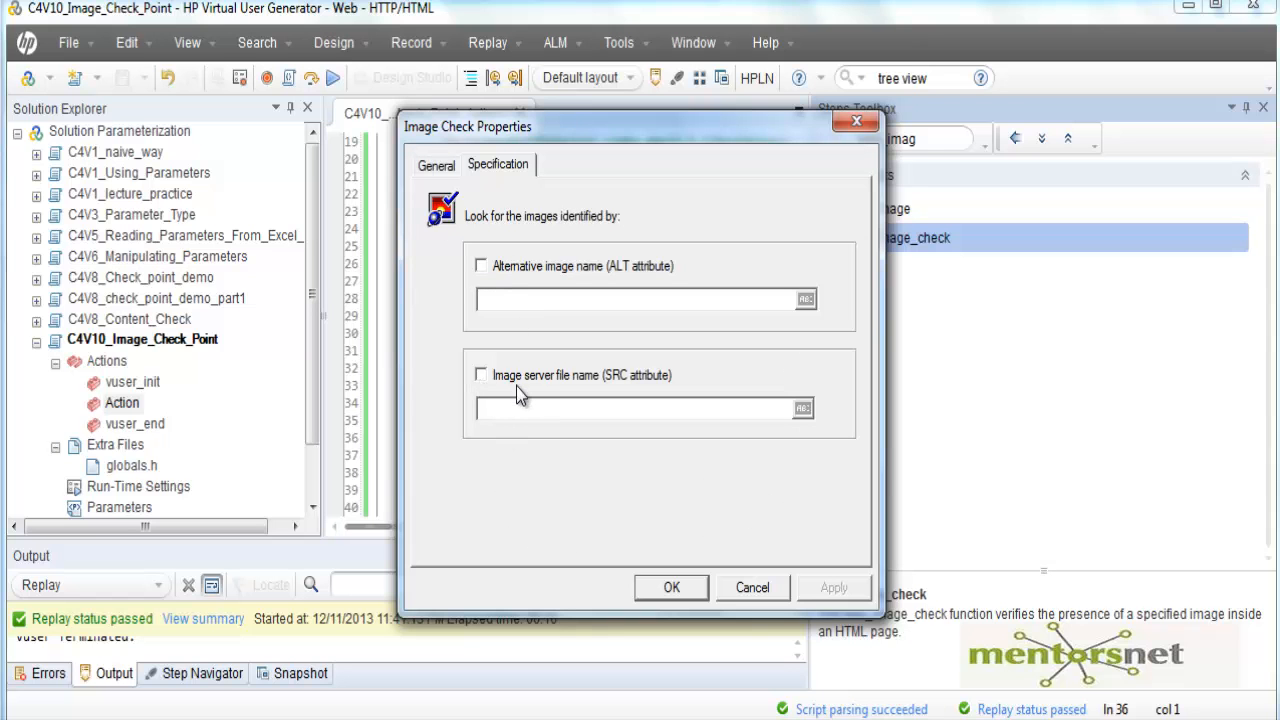
mouse_move(520, 392)
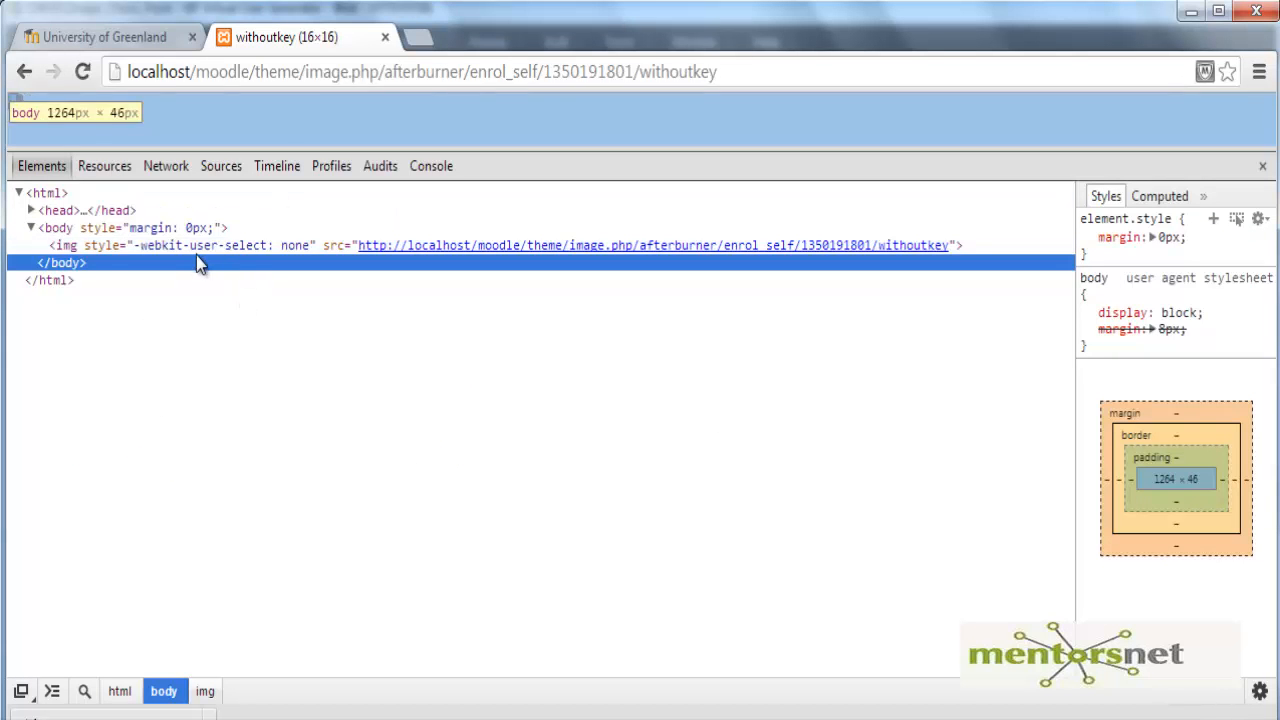
mouse_move(90, 244)
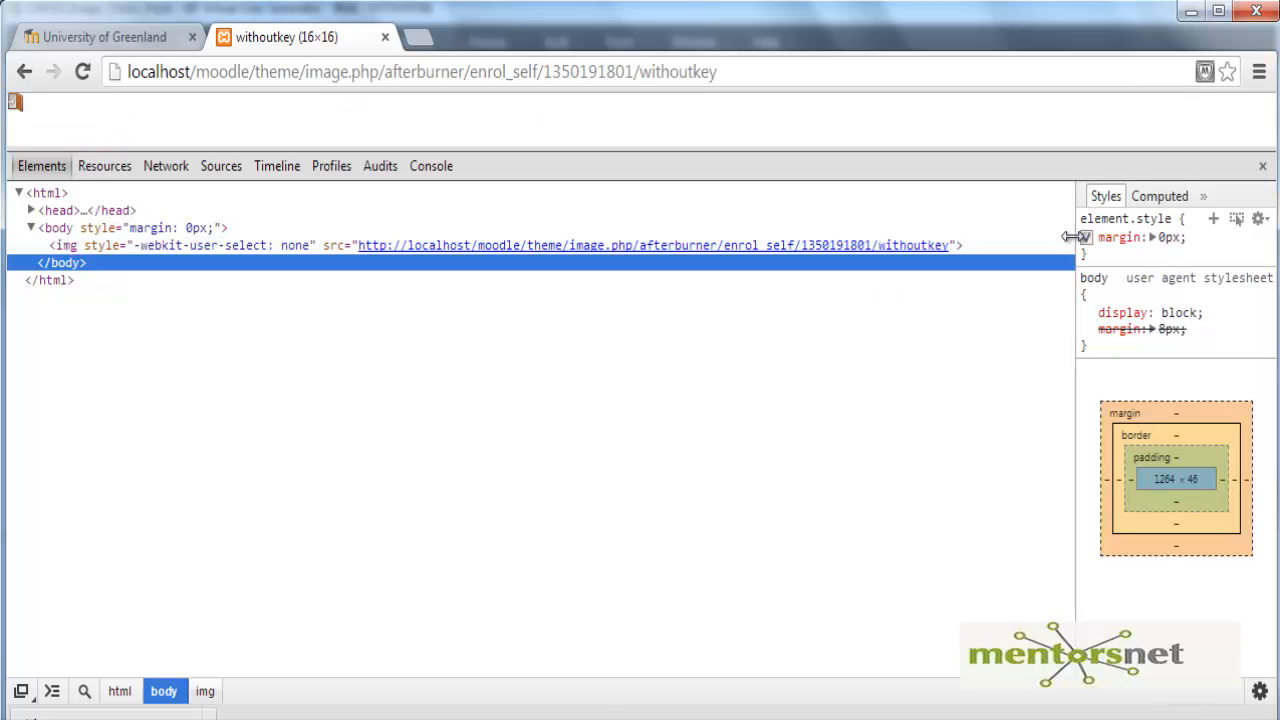
mouse_move(360, 262)
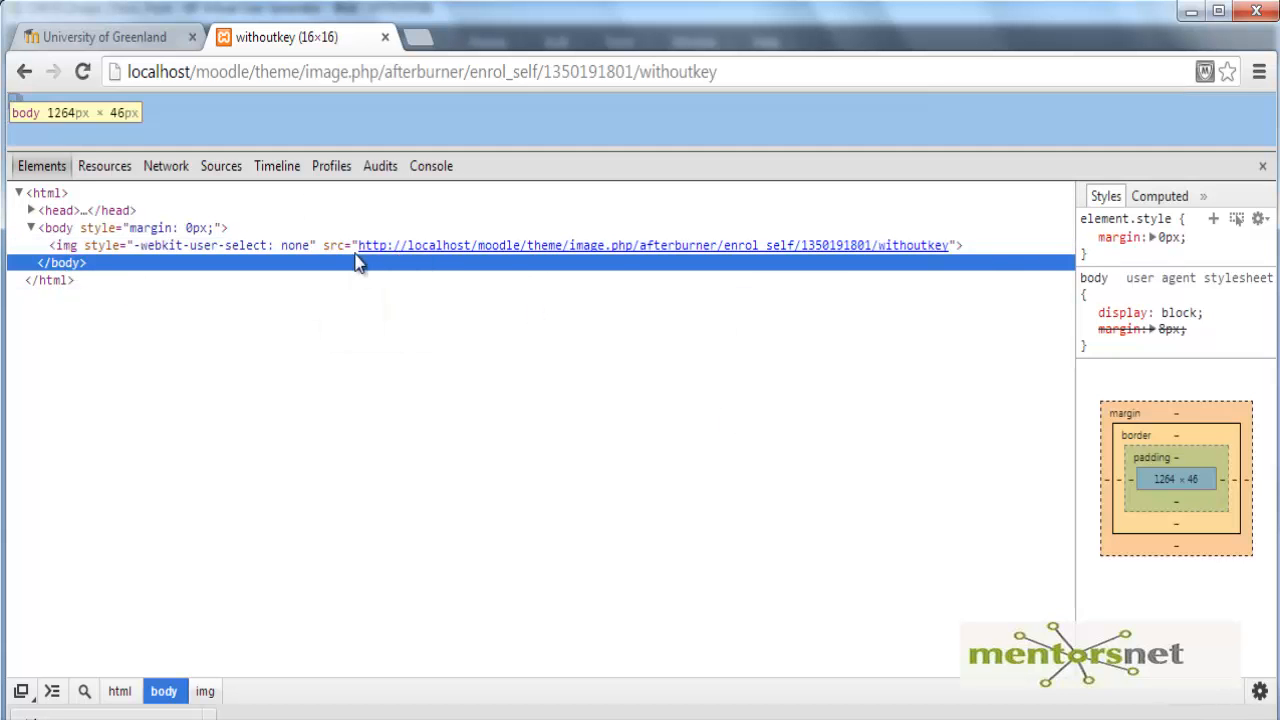
mouse_move(1032, 276)
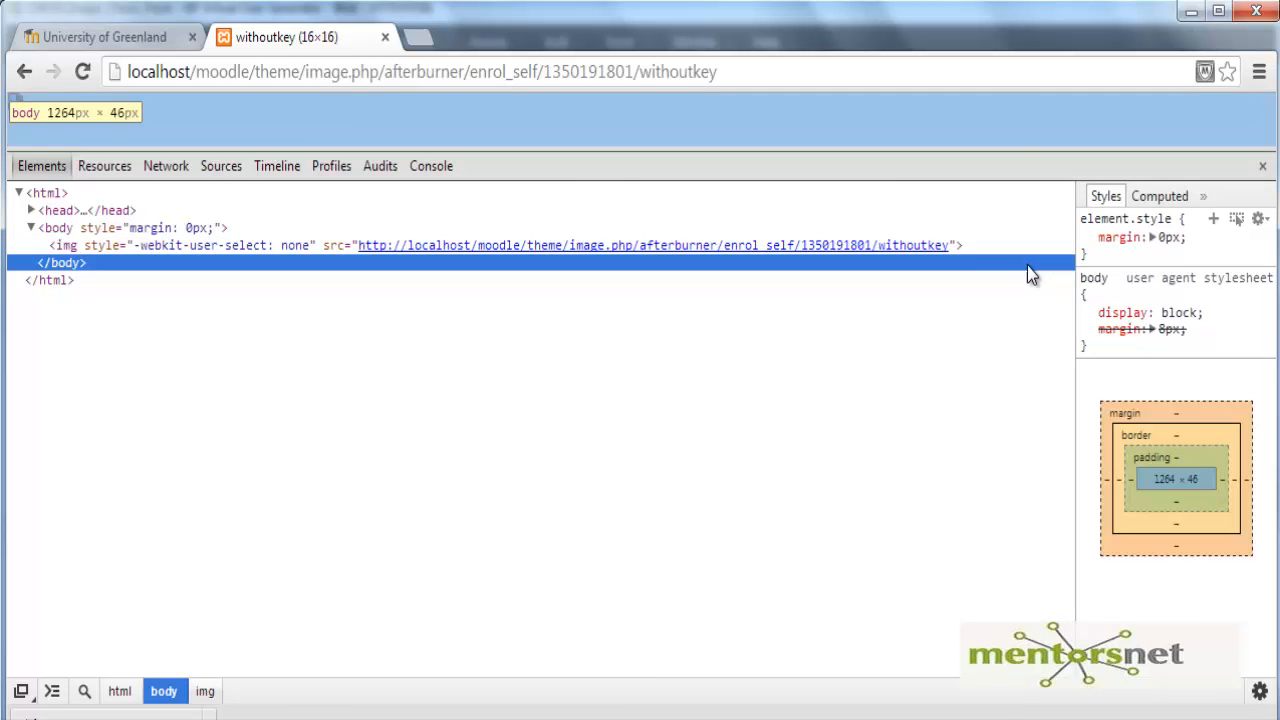
mouse_move(960, 244)
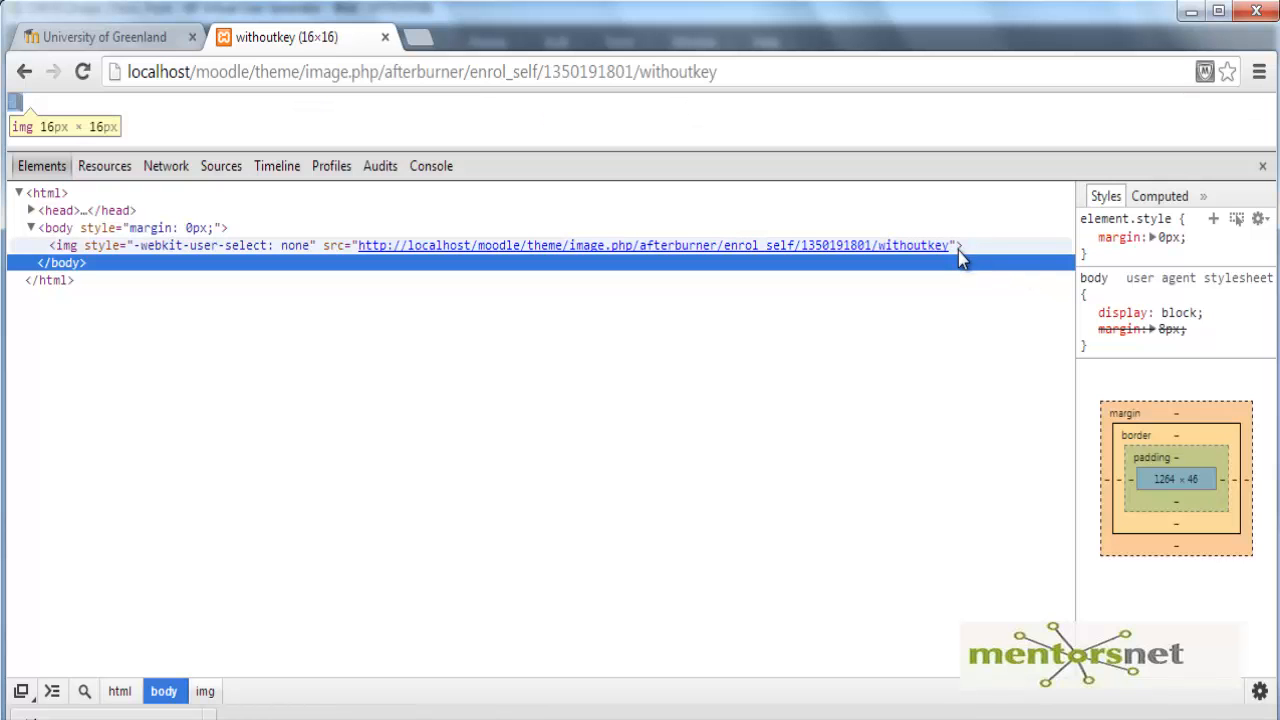
mouse_move(336, 258)
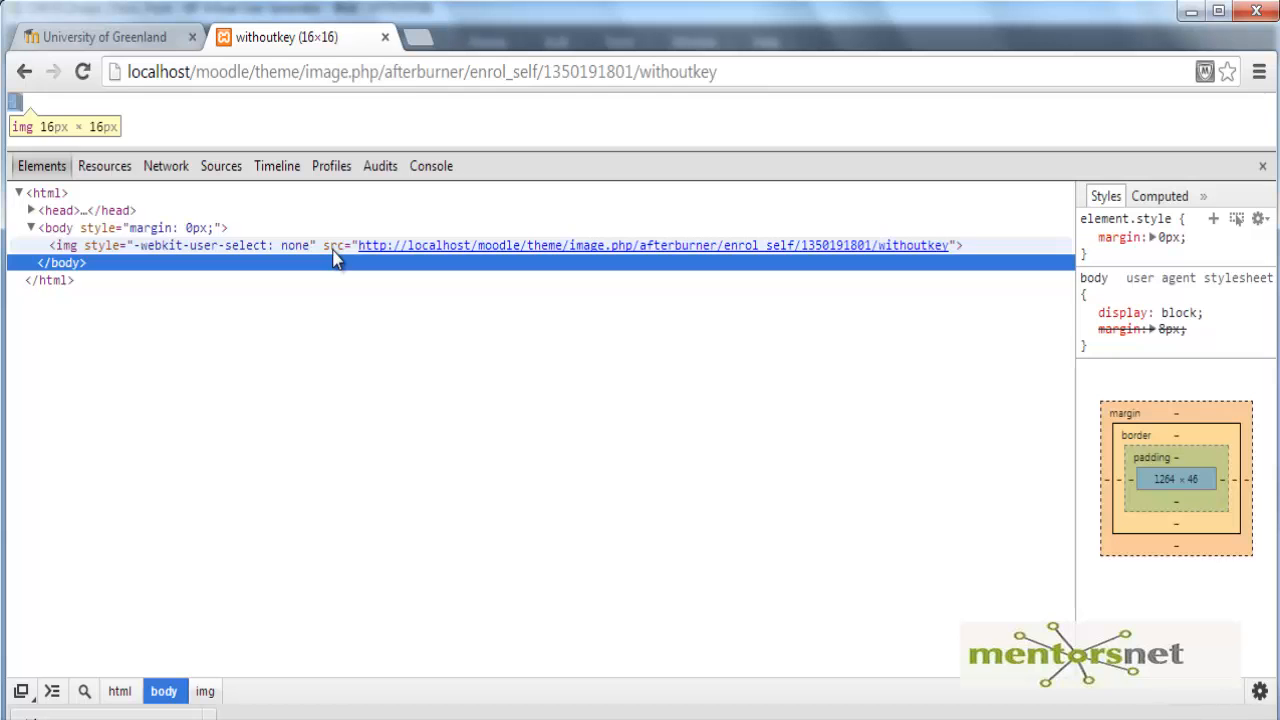
mouse_move(968, 272)
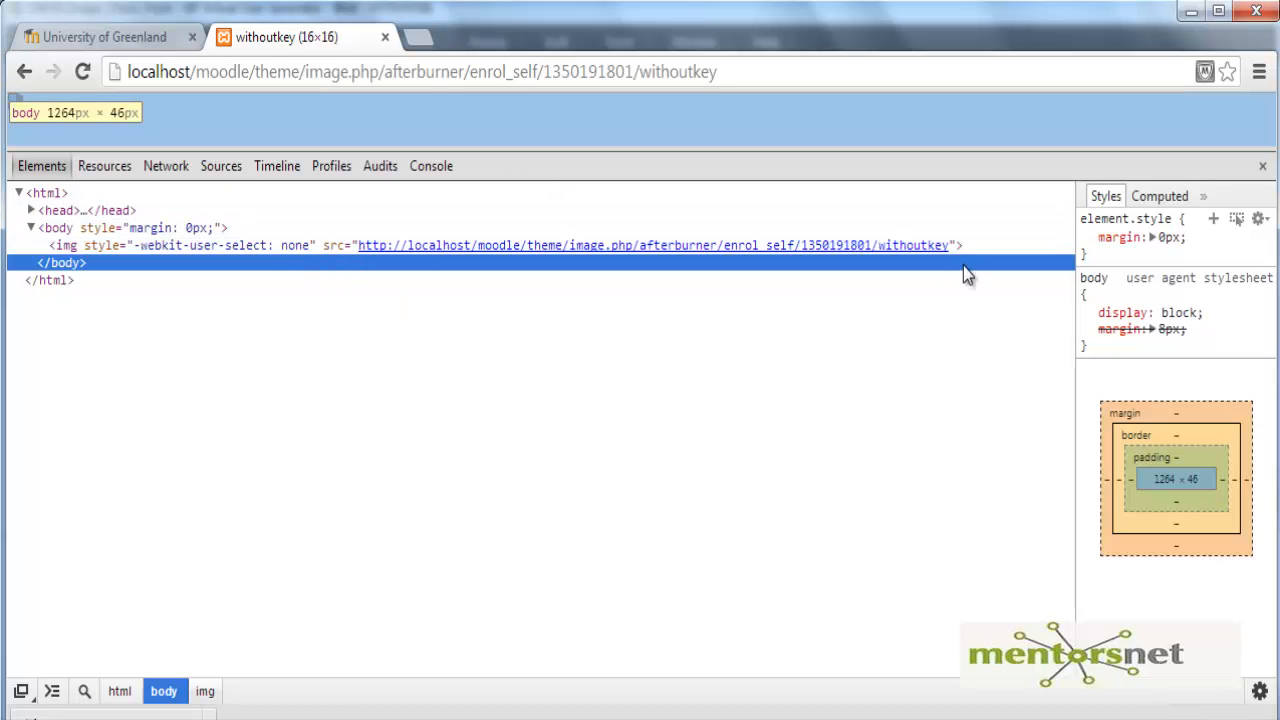
mouse_move(350, 244)
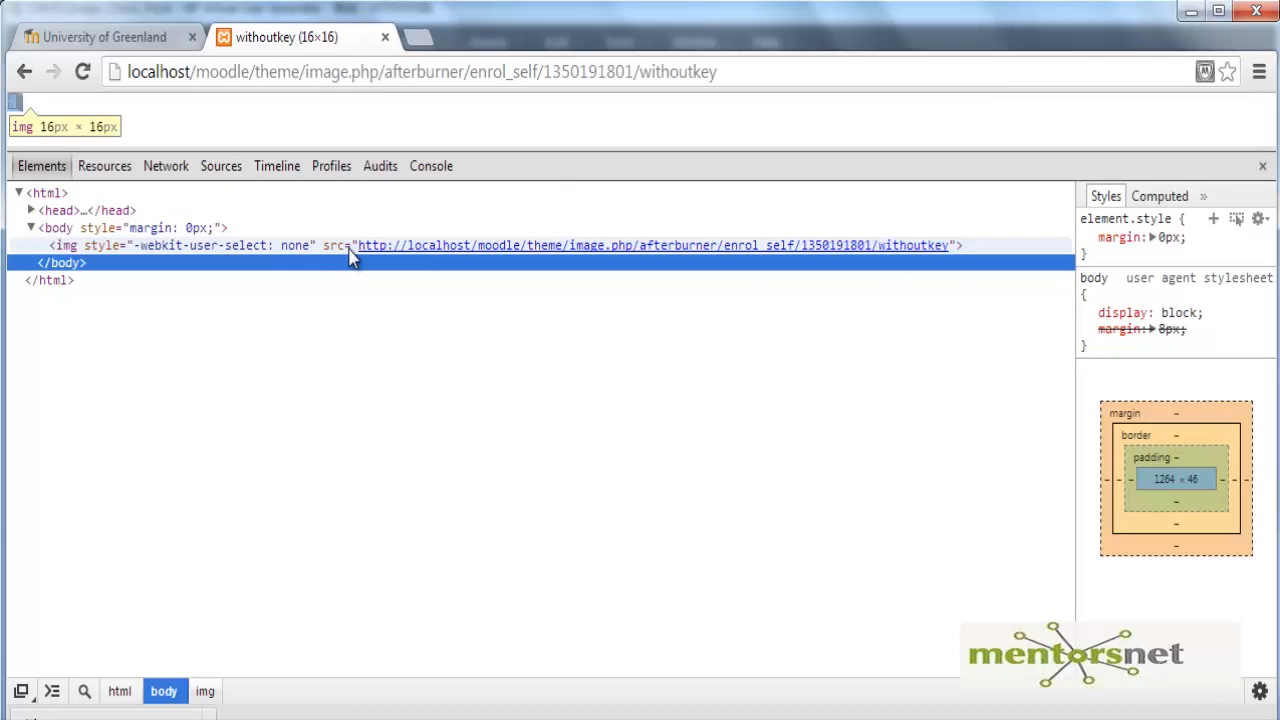
- Bring up the copy options on the img element's withoutkey src address
right_click(360, 244)
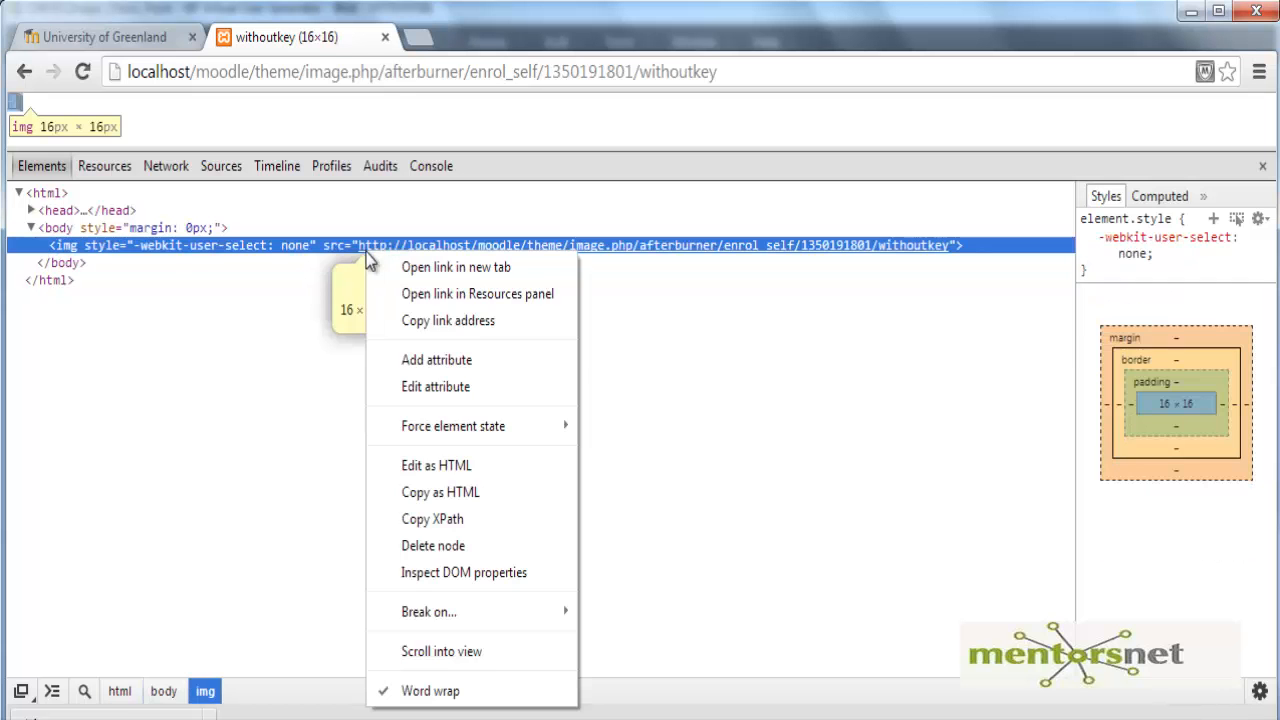
mouse_move(220, 388)
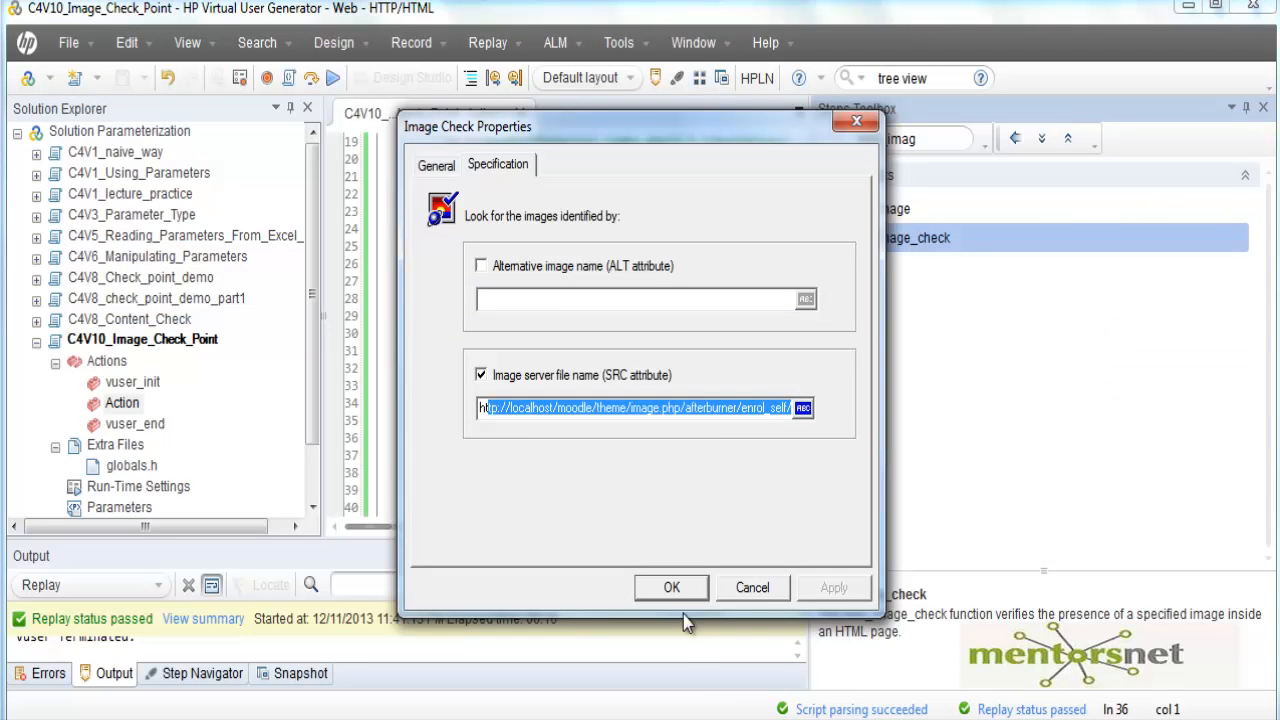
- Confirm the web_image_check step and set its Src to the enrol_self withoutkey image URL in Action.c
left_click(672, 588)
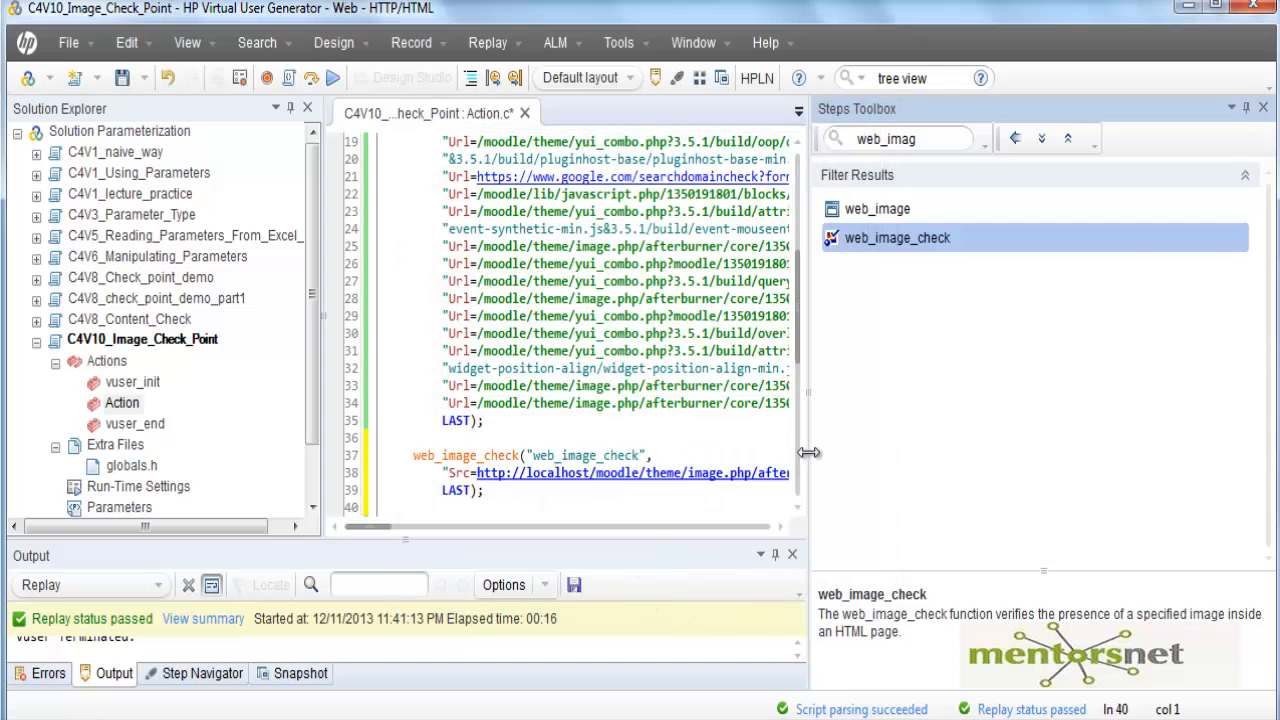
left_click(1264, 108)
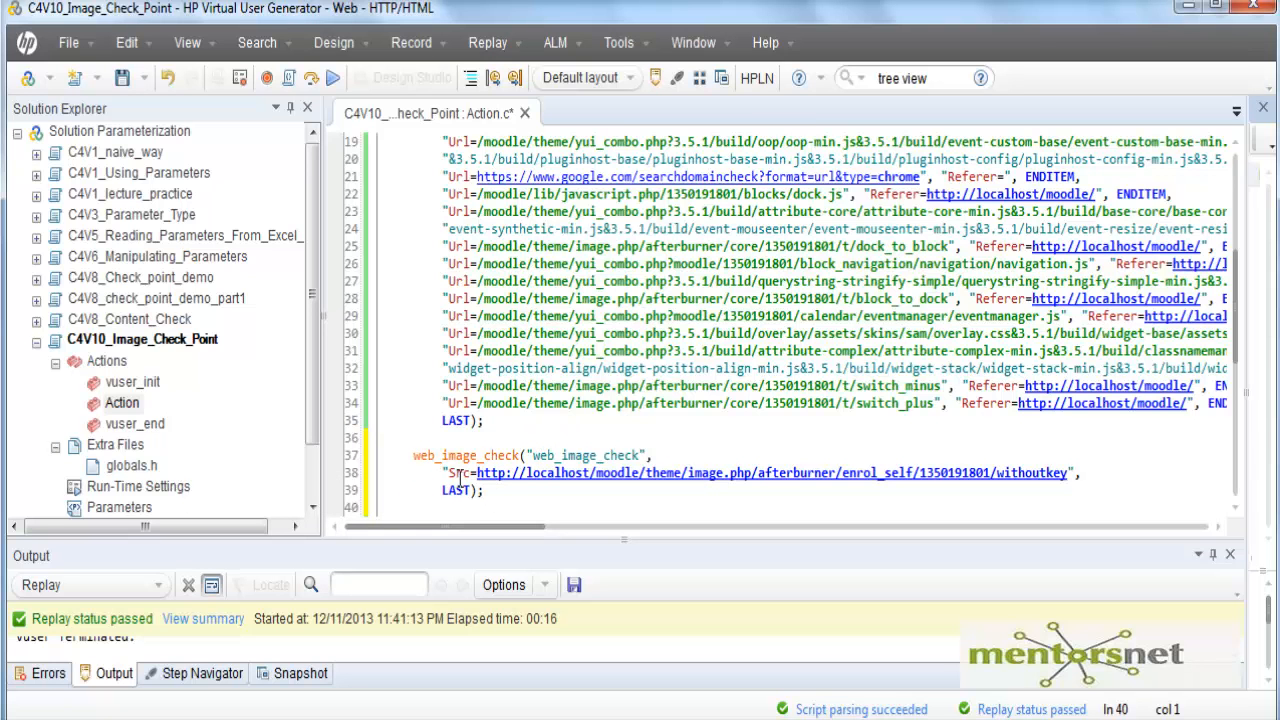
left_click(456, 472)
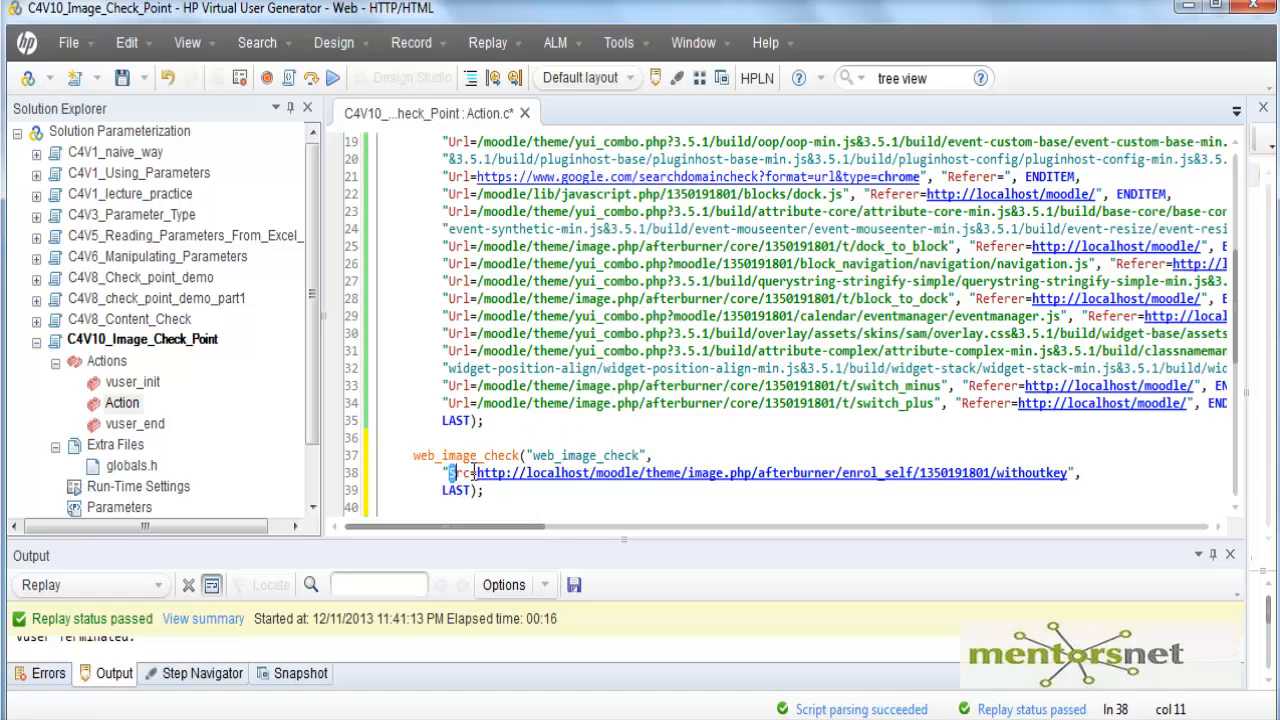
mouse_move(500, 488)
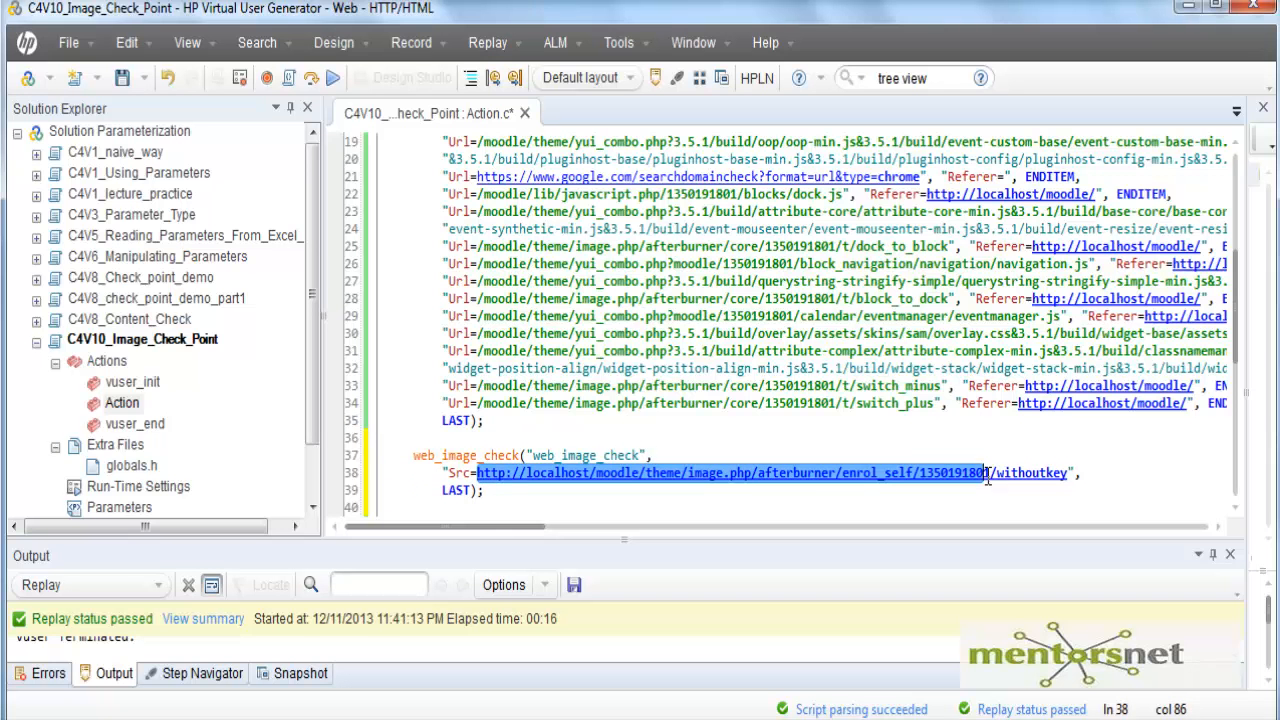
scroll("up", 3)
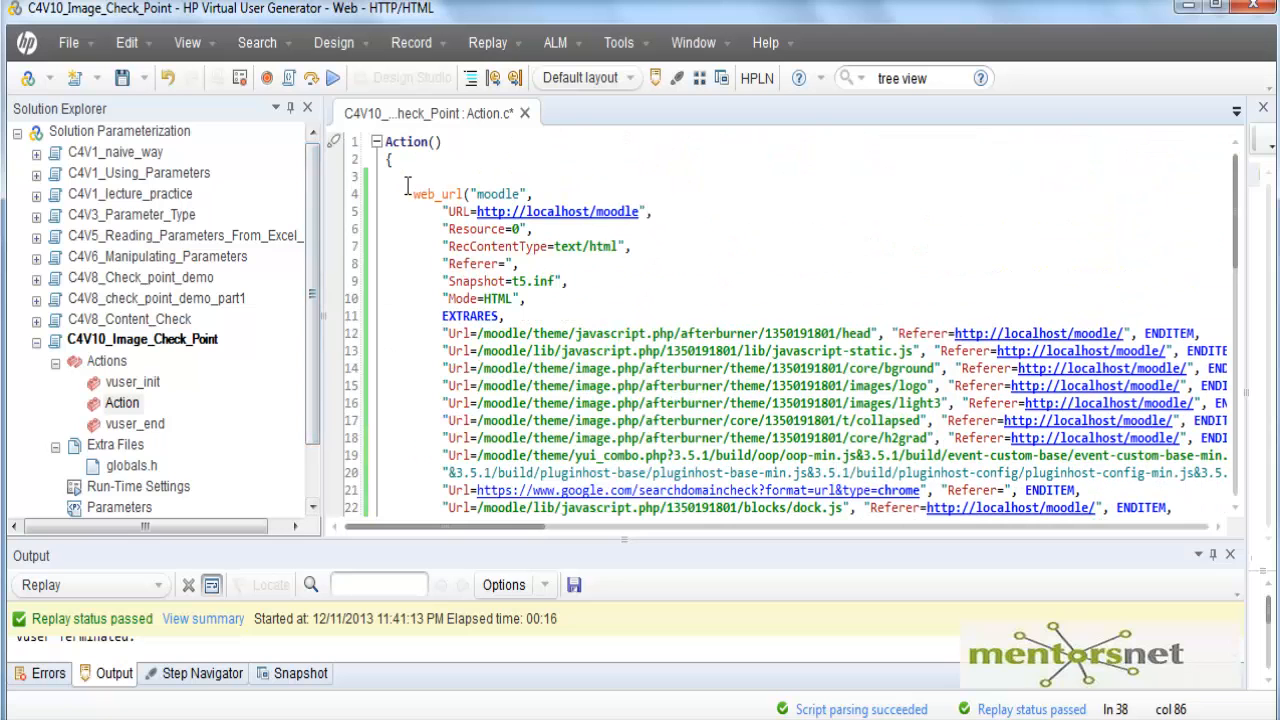
scroll("down", 3)
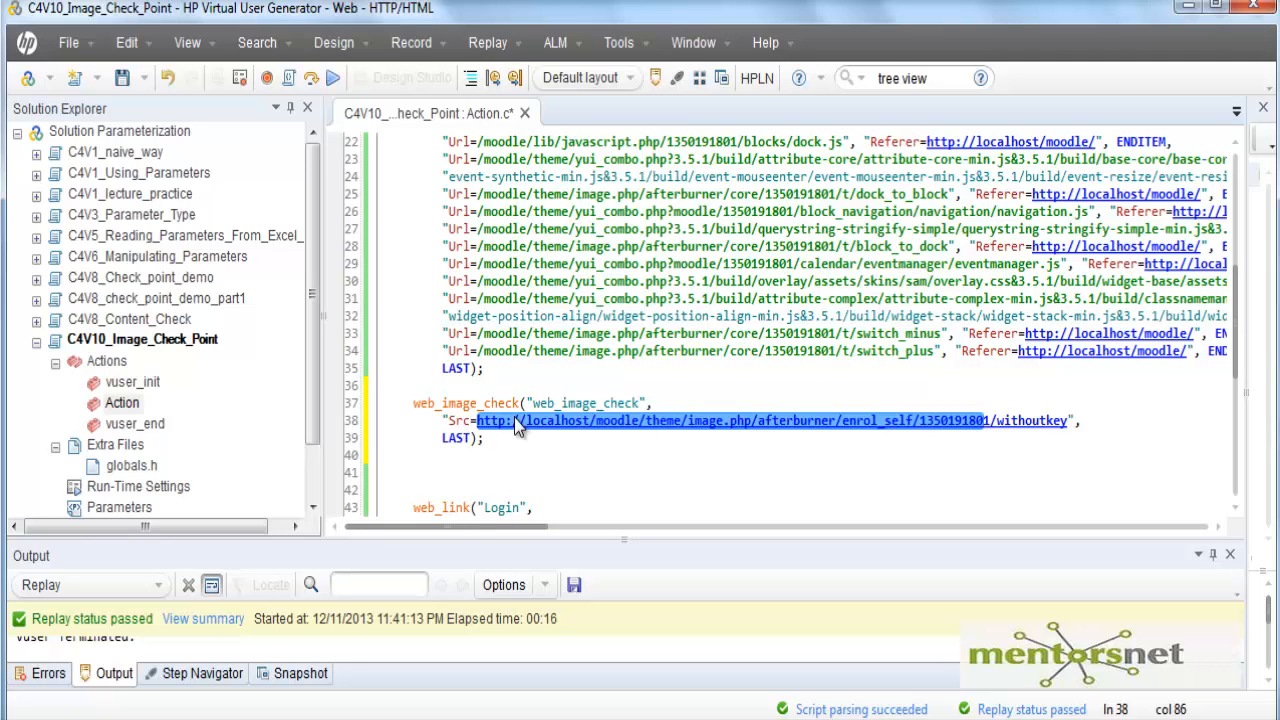
mouse_move(444, 310)
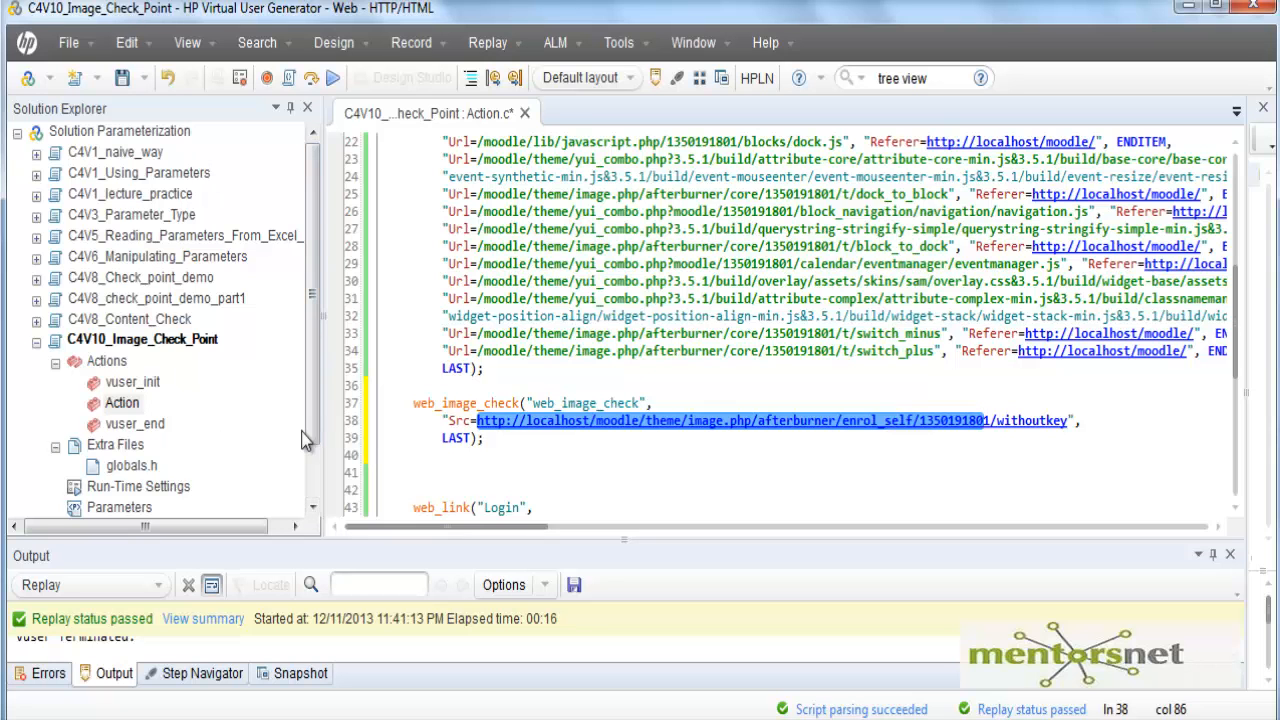
scroll("down", 3)
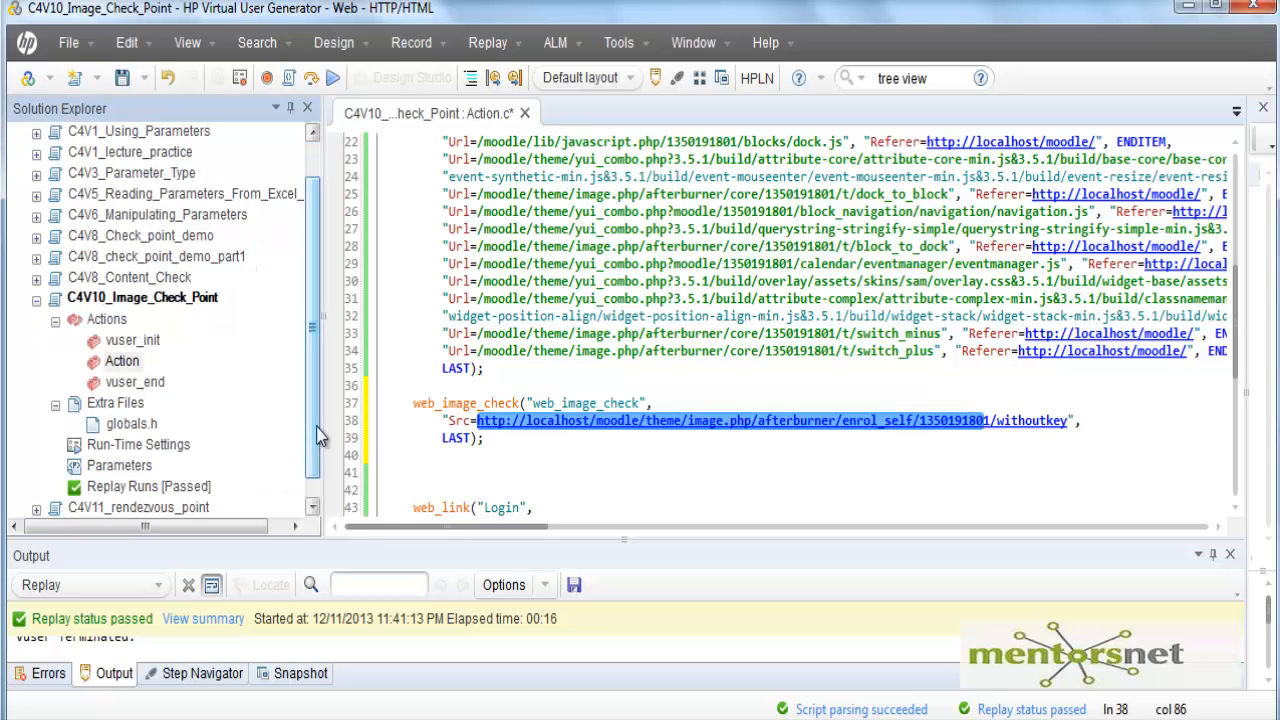
mouse_move(136, 444)
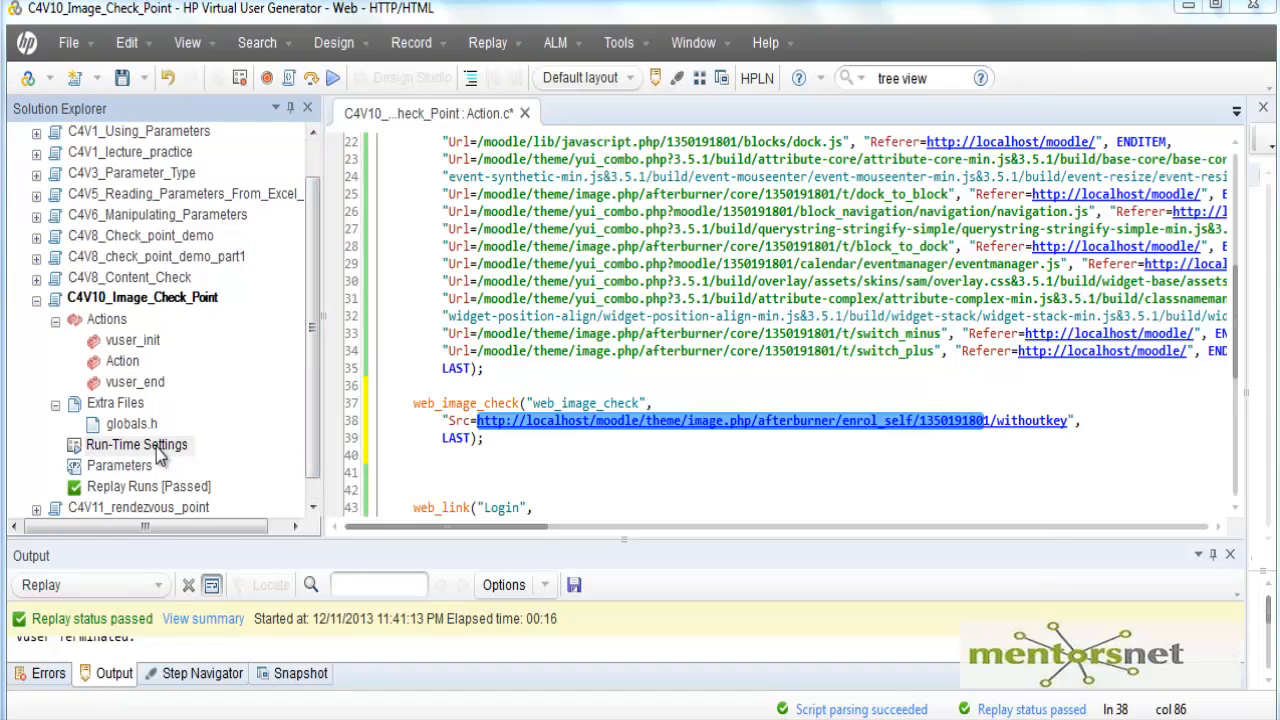
- Tick 'Enable Image and text check' in the run-time settings Internet Protocol Preferences
double_click(136, 444)
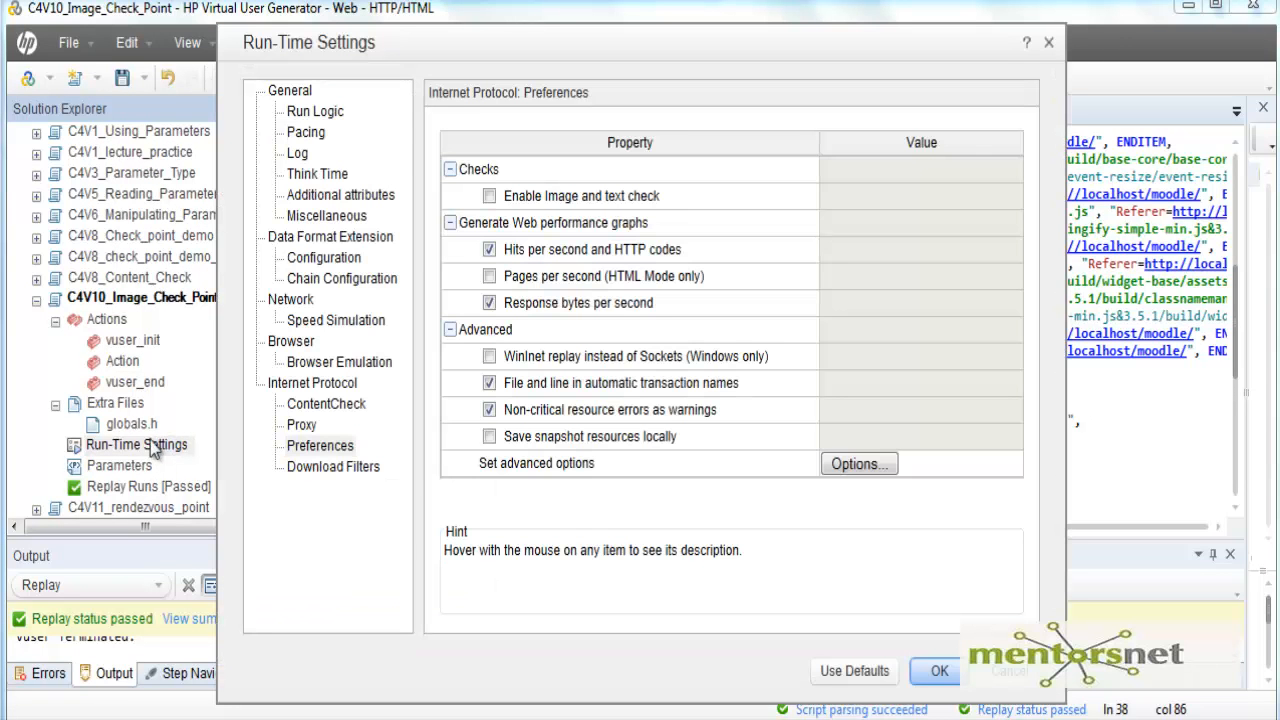
left_click(320, 444)
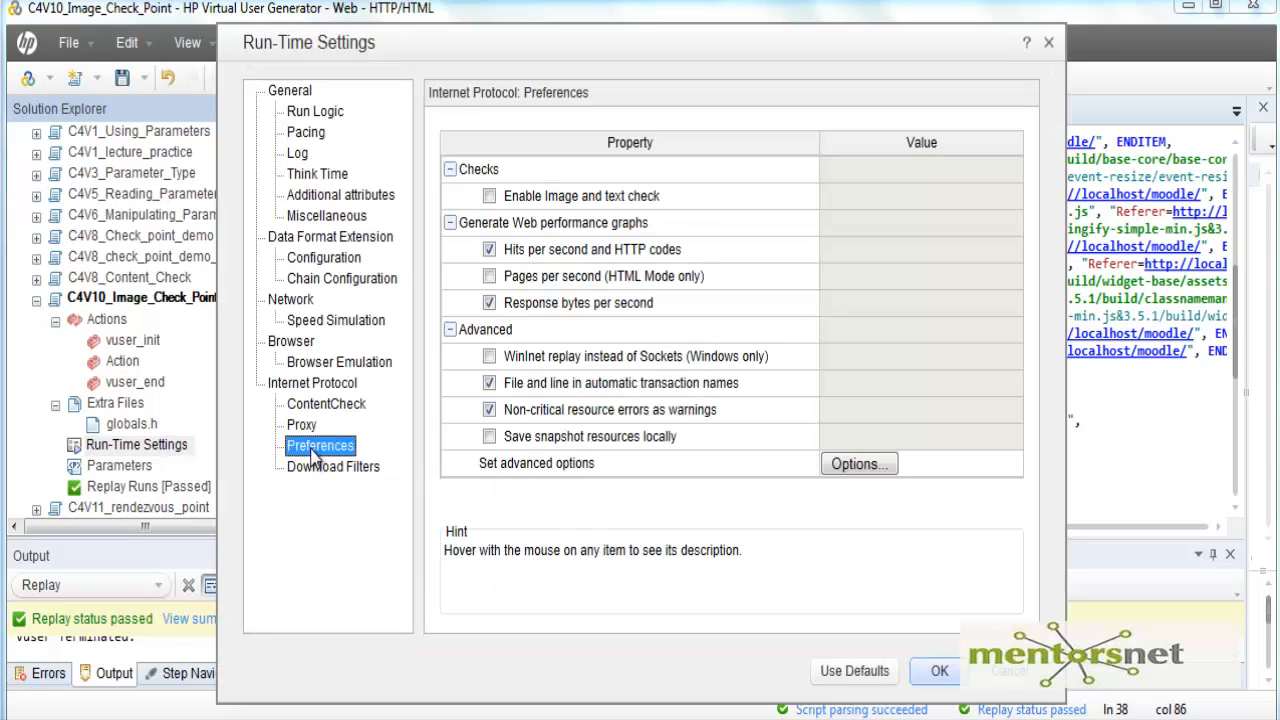
mouse_move(490, 196)
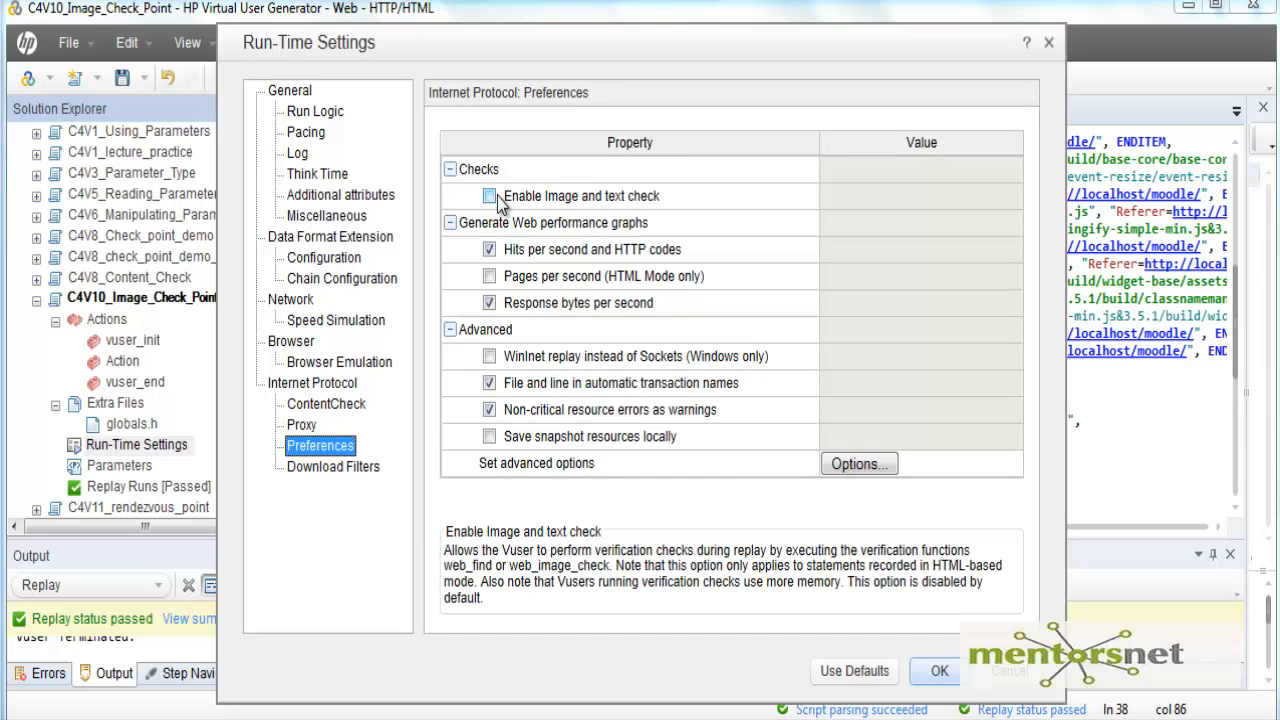
left_click(490, 196)
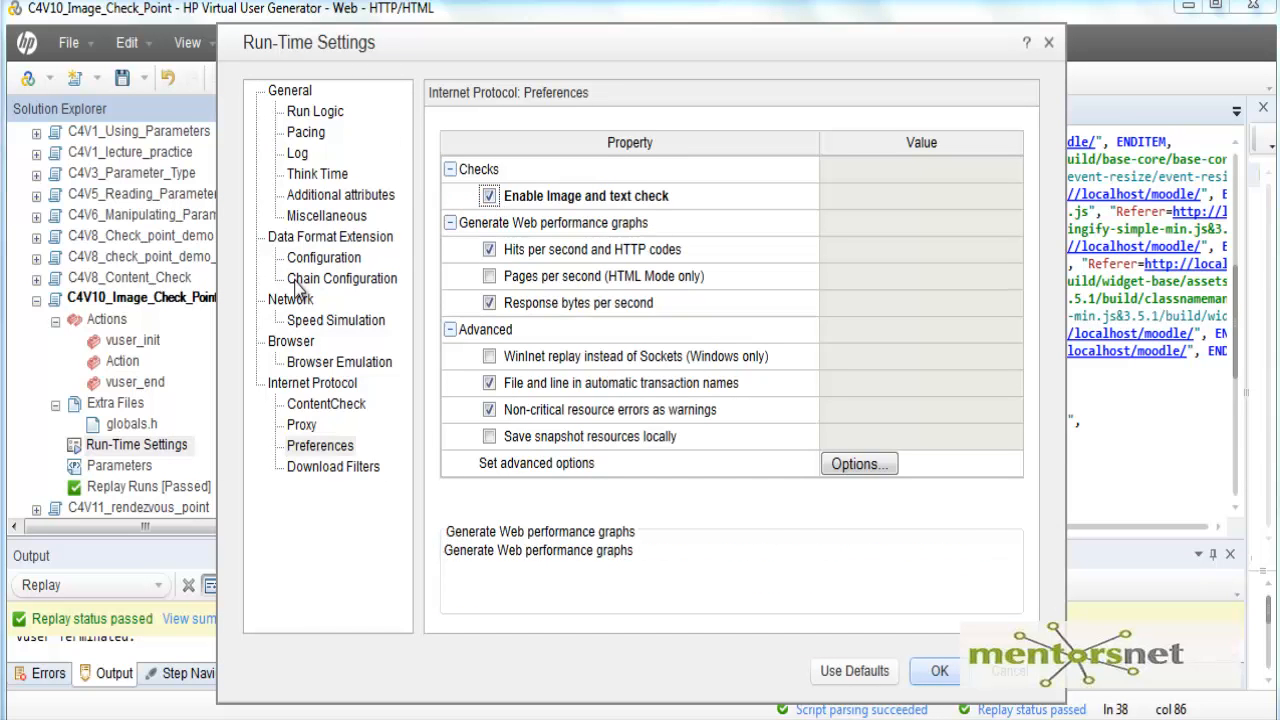
mouse_move(476, 118)
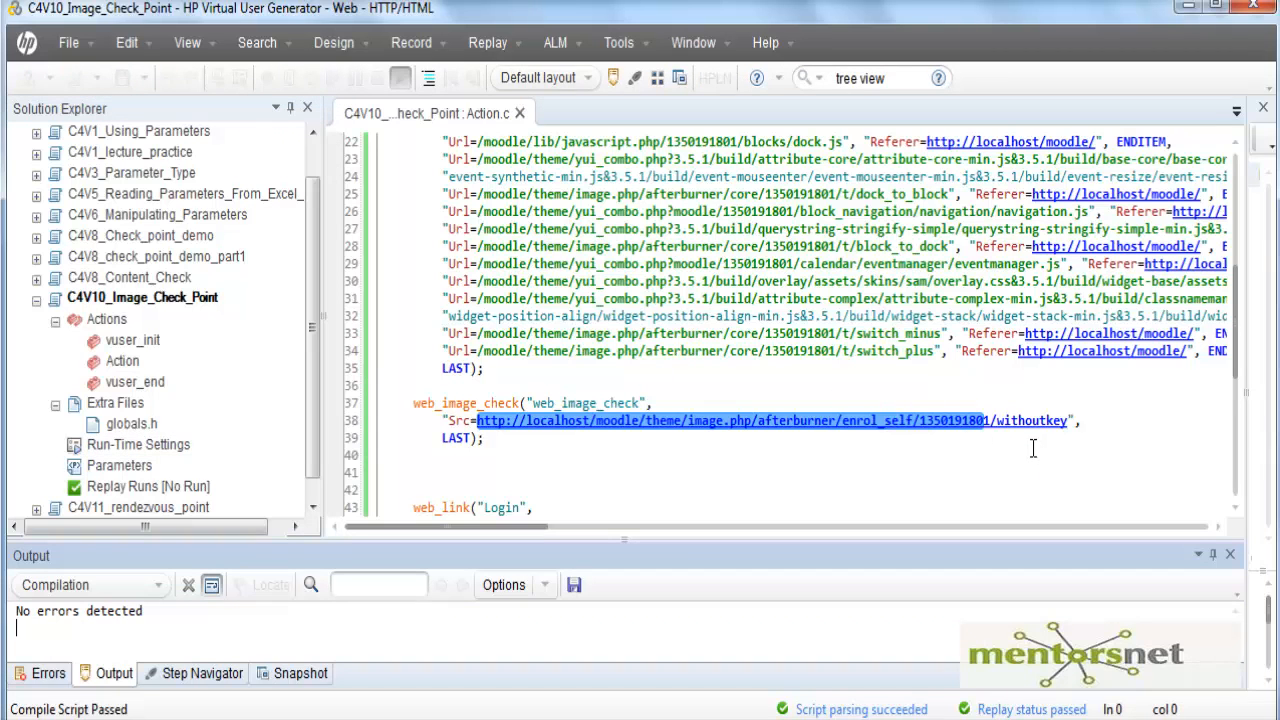
- Replay the script to pass, then edit the web_image_check Src to end in withoutkey1 so the next replay fails
left_click(488, 42)
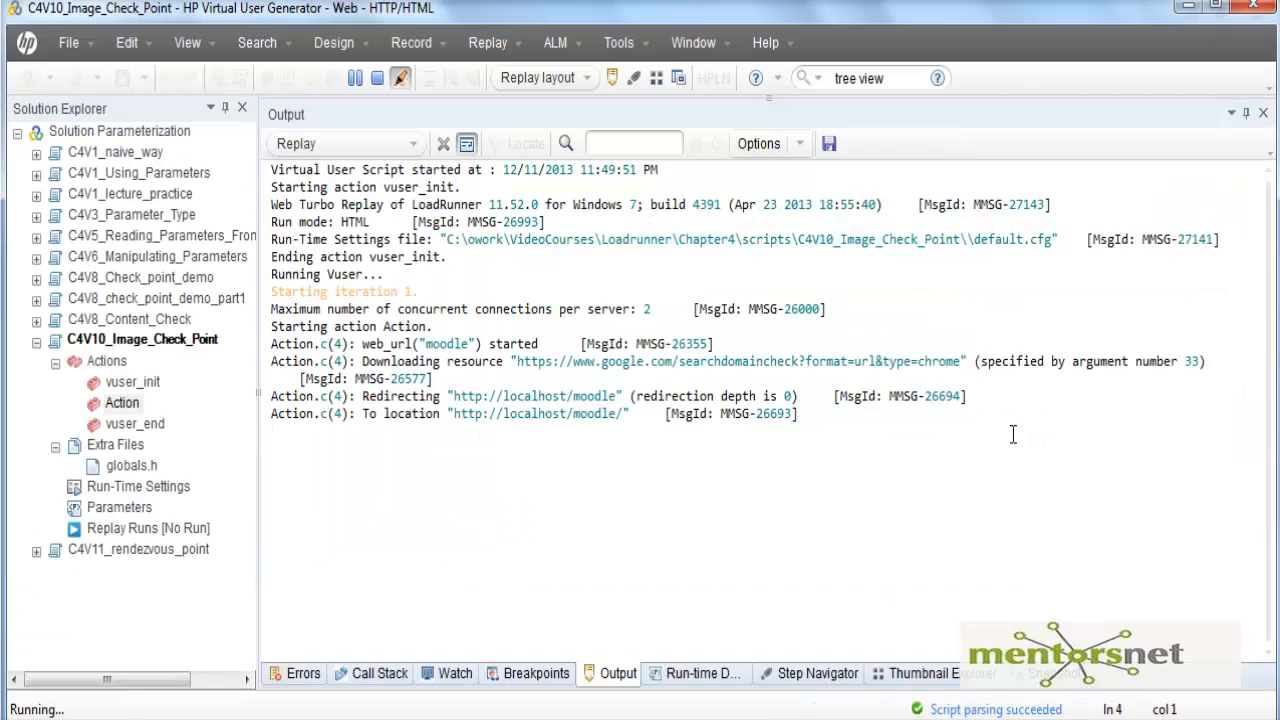
scroll("down", 3)
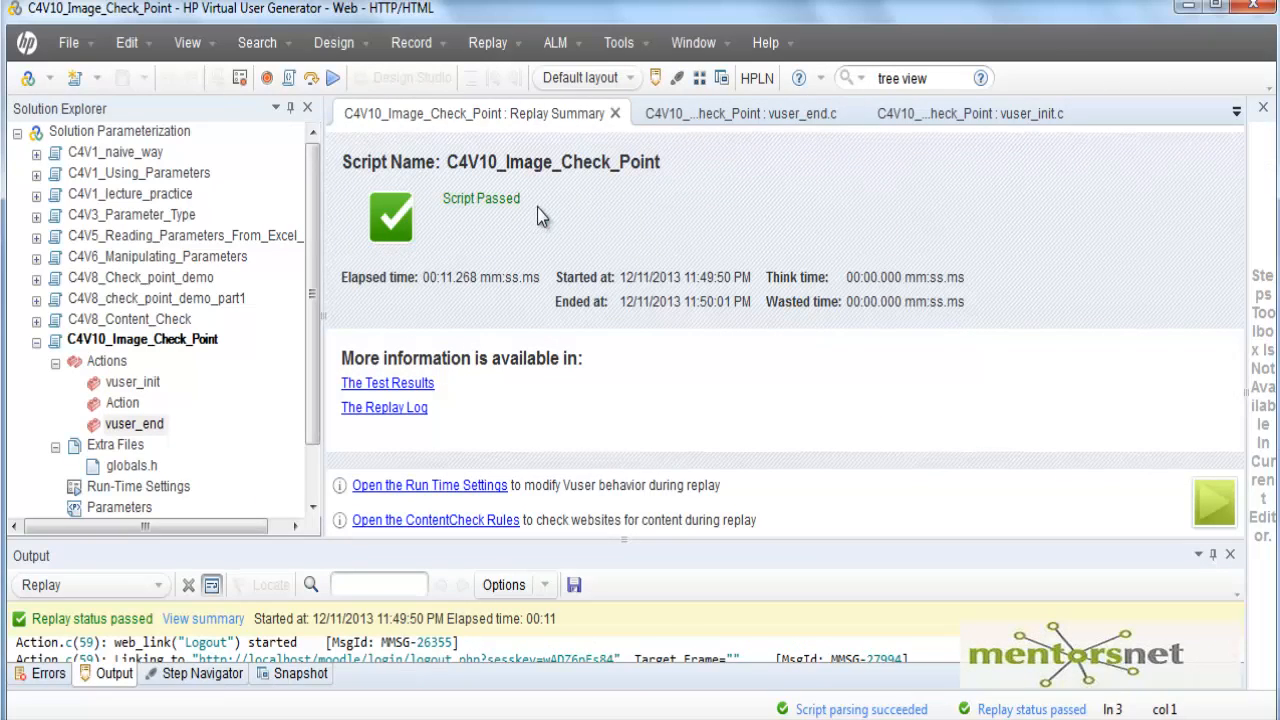
double_click(122, 402)
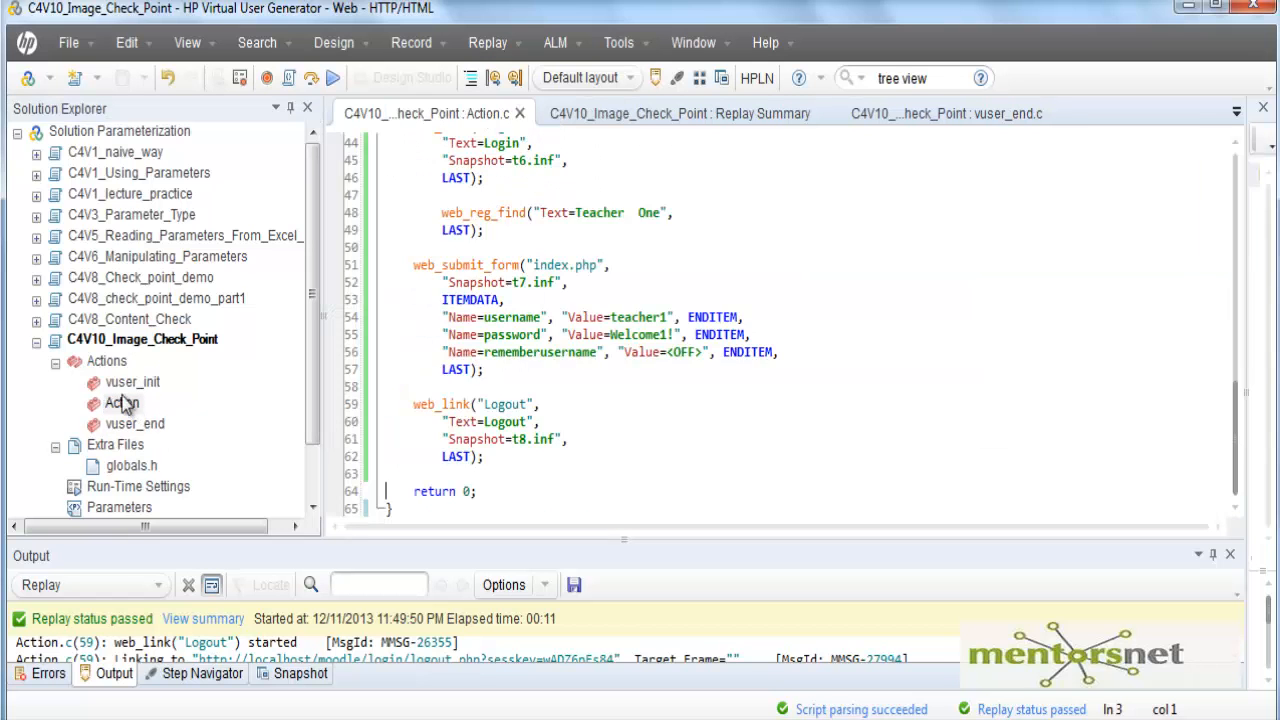
scroll("up", 3)
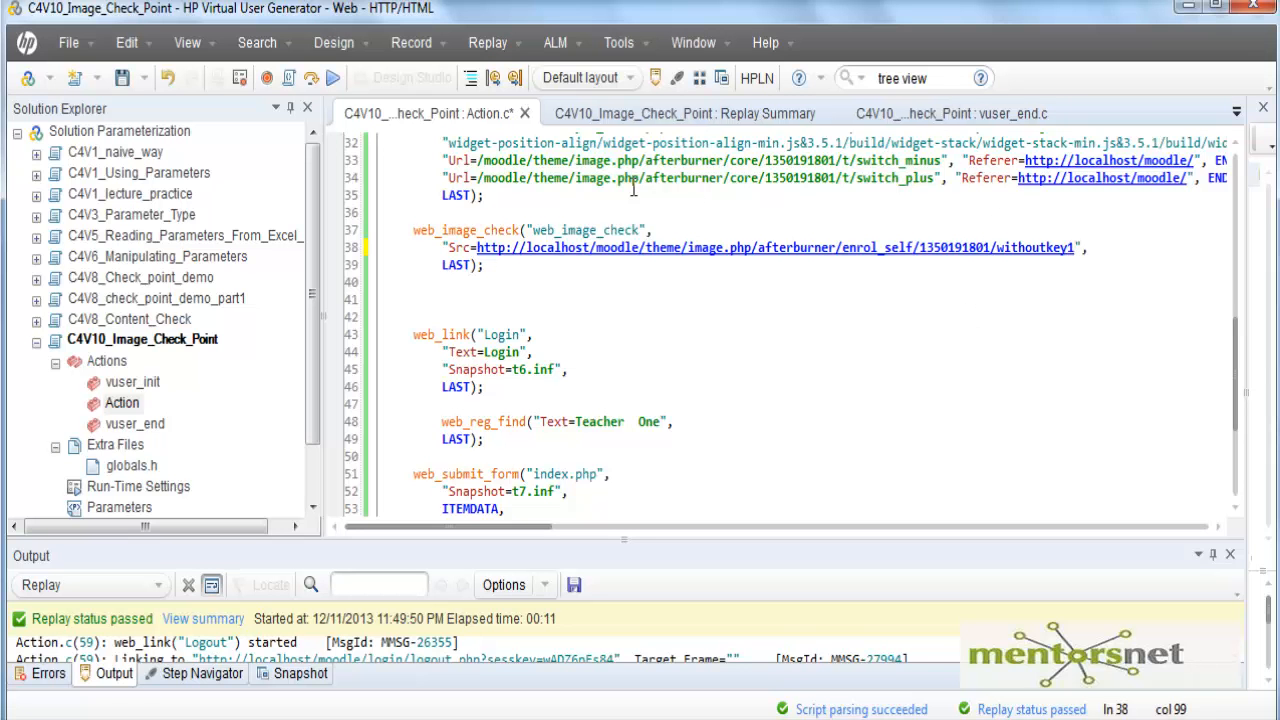
scroll("up", 3)
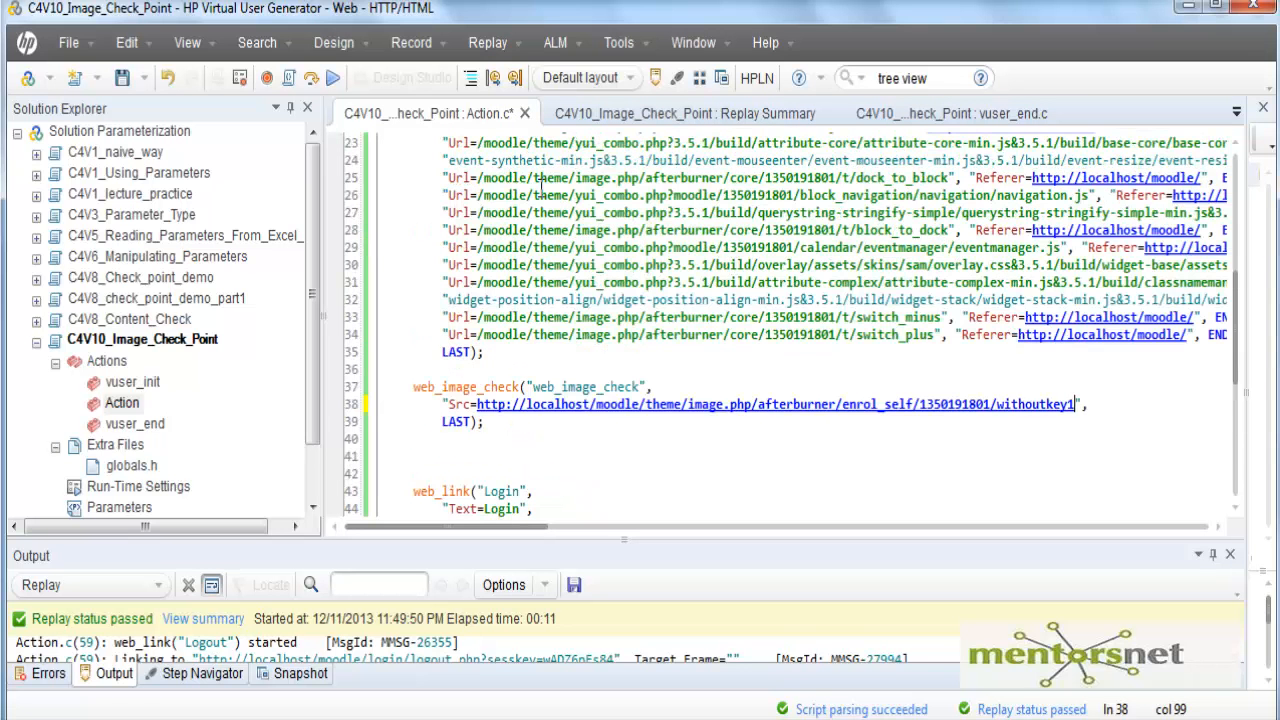
scroll("up", 3)
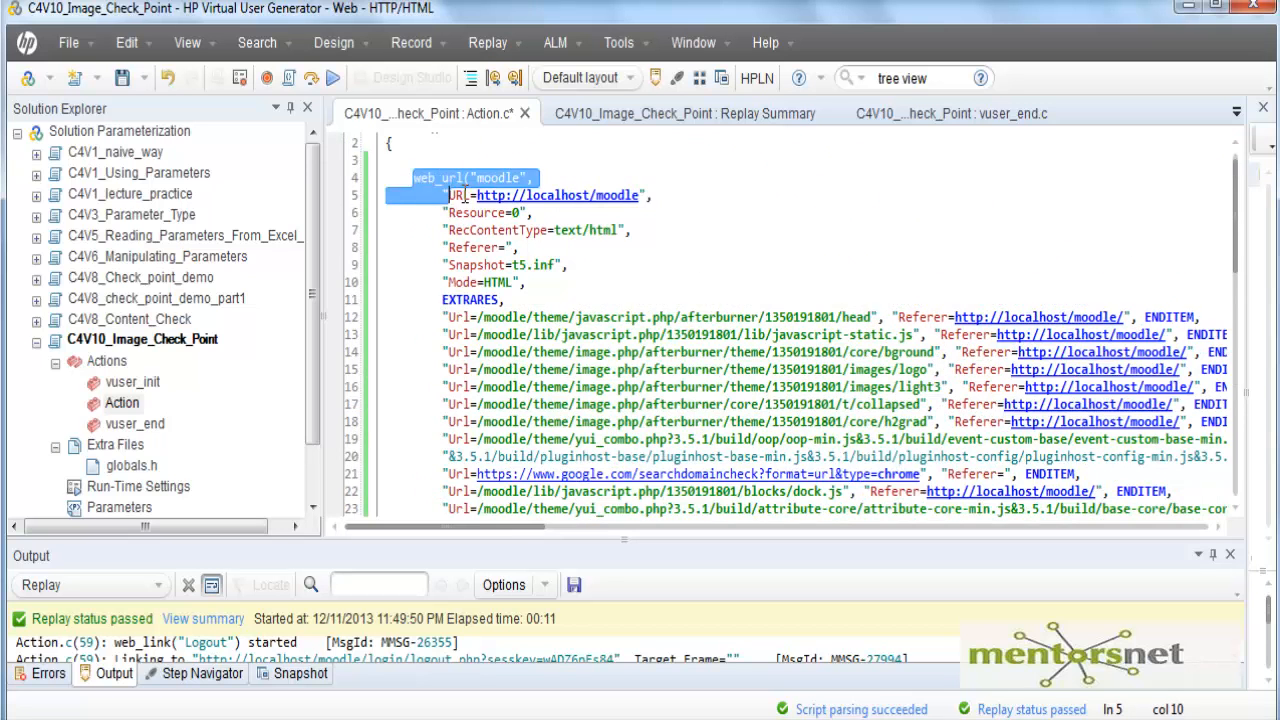
scroll("down", 3)
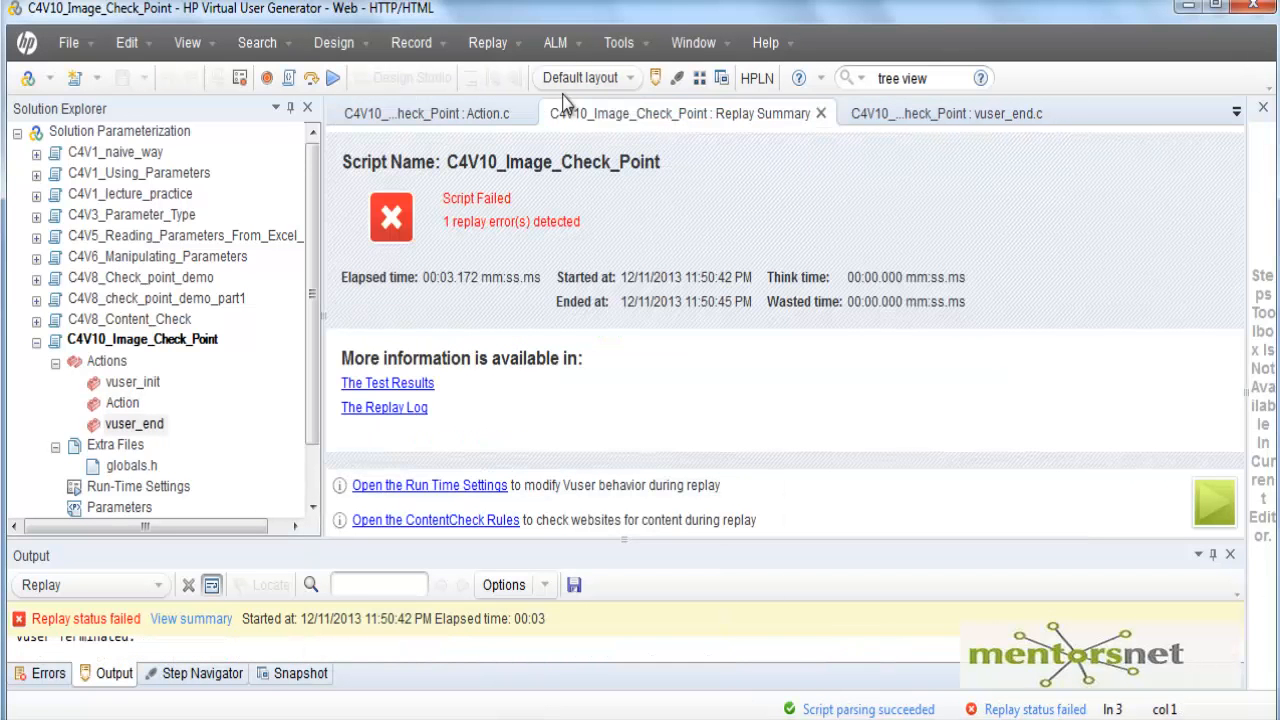
mouse_move(384, 408)
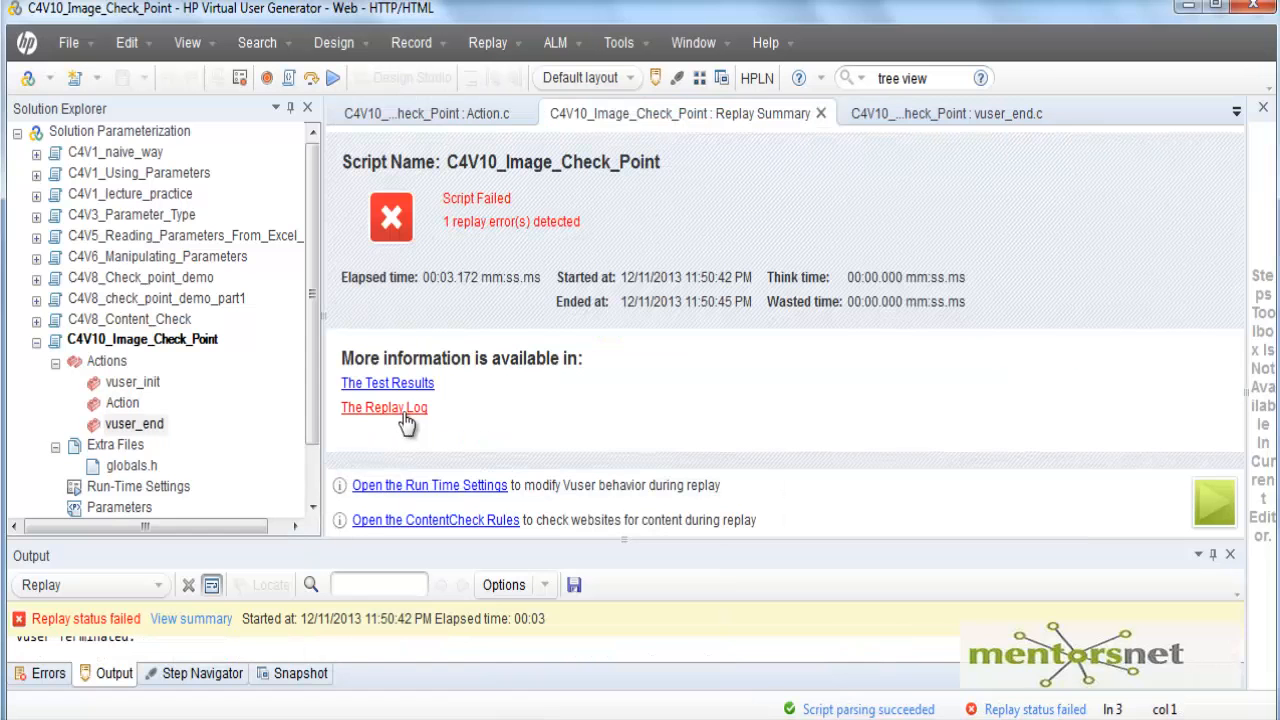
mouse_move(388, 384)
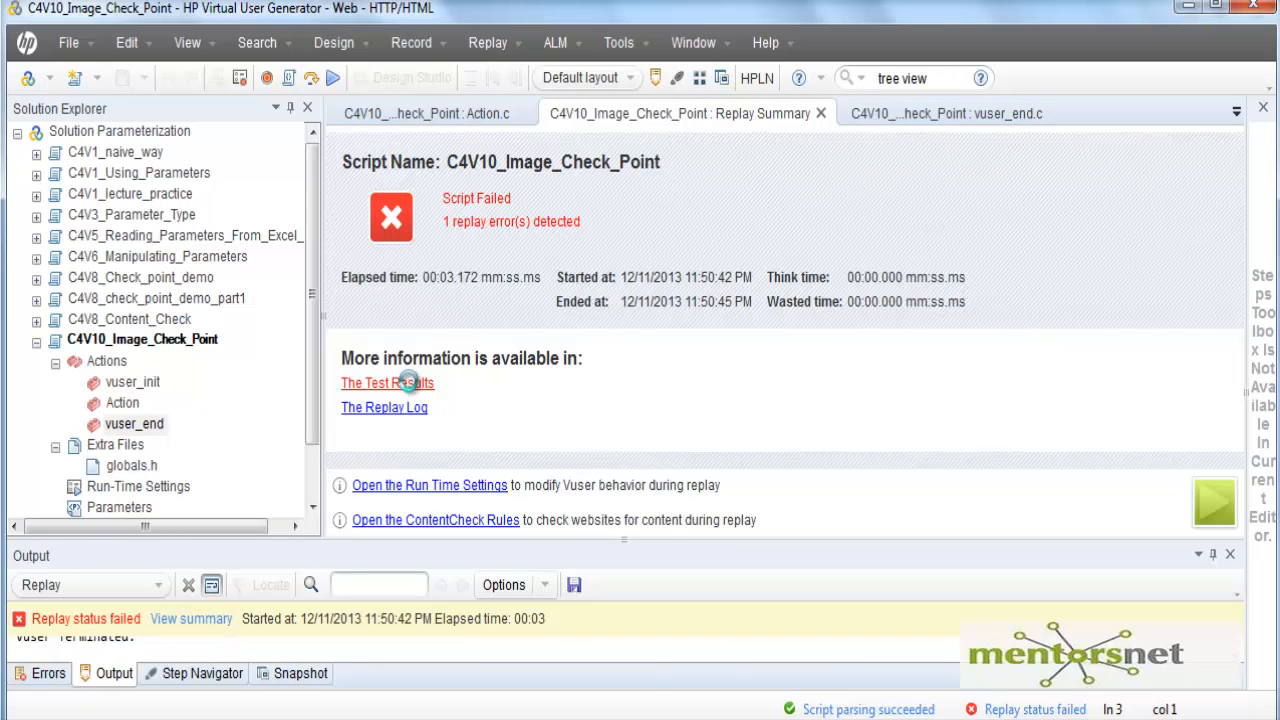
left_click(388, 384)
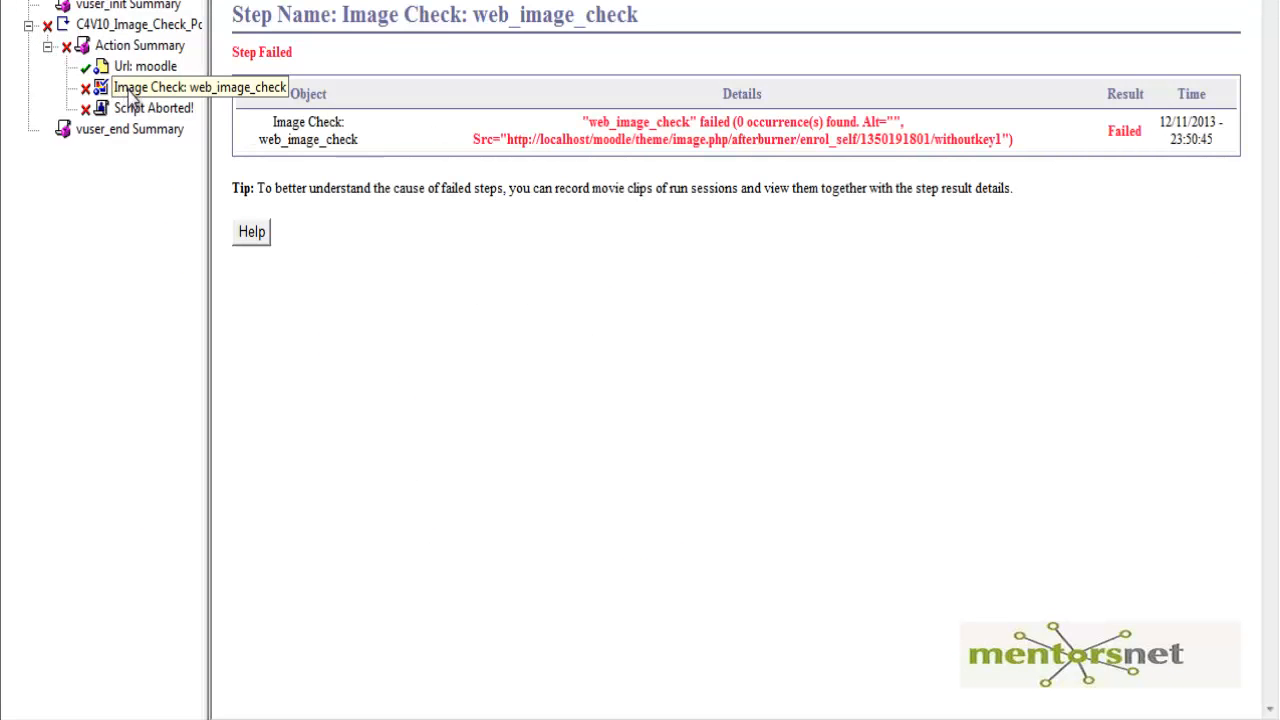
left_click(156, 88)
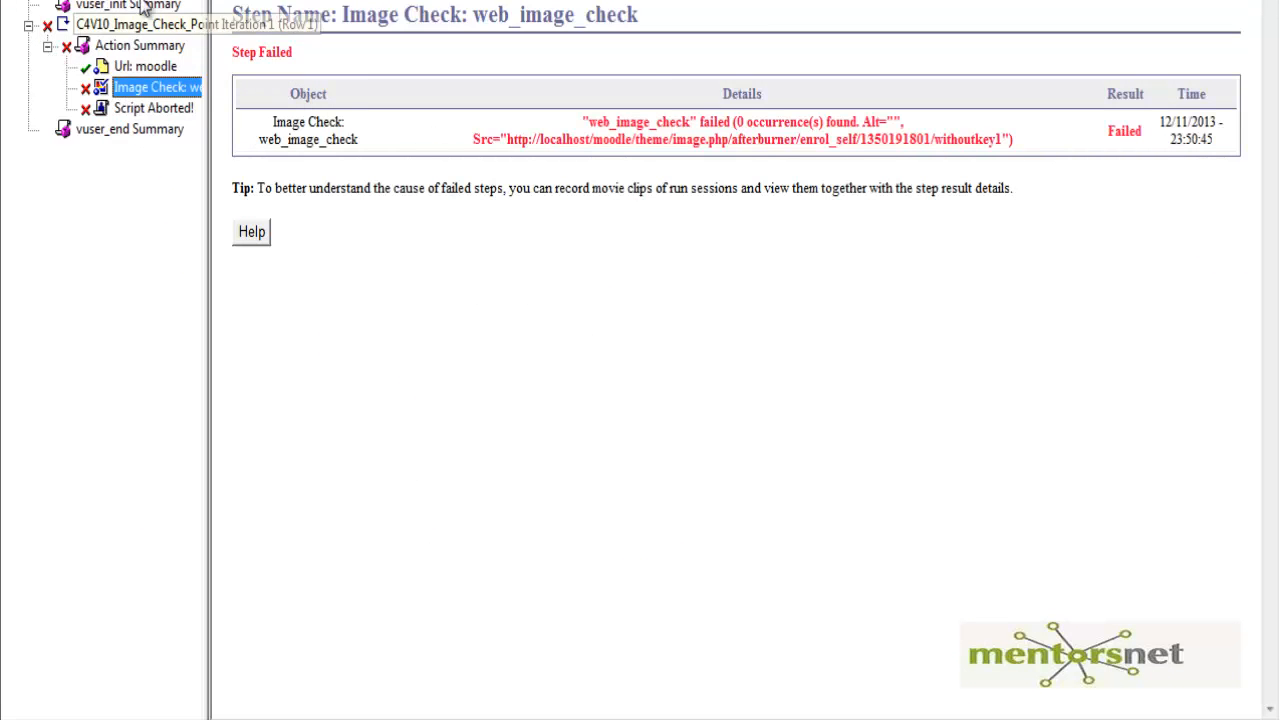
mouse_move(738, 130)
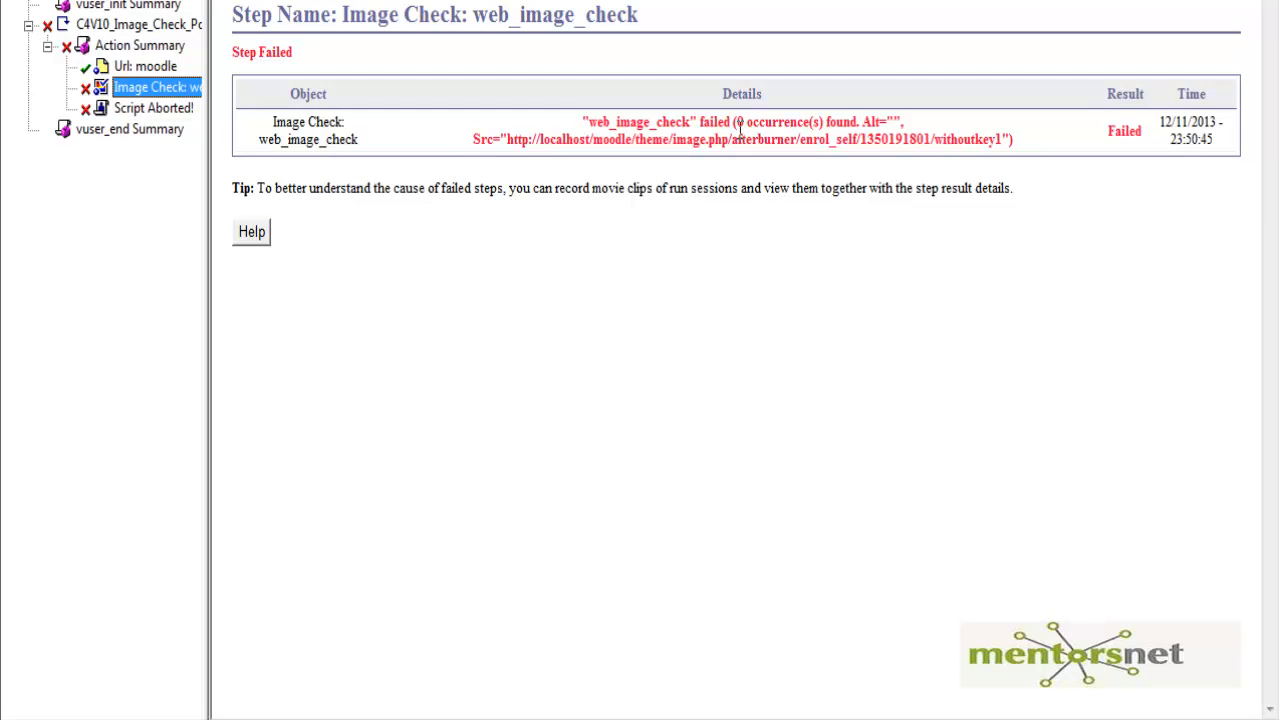
mouse_move(708, 144)
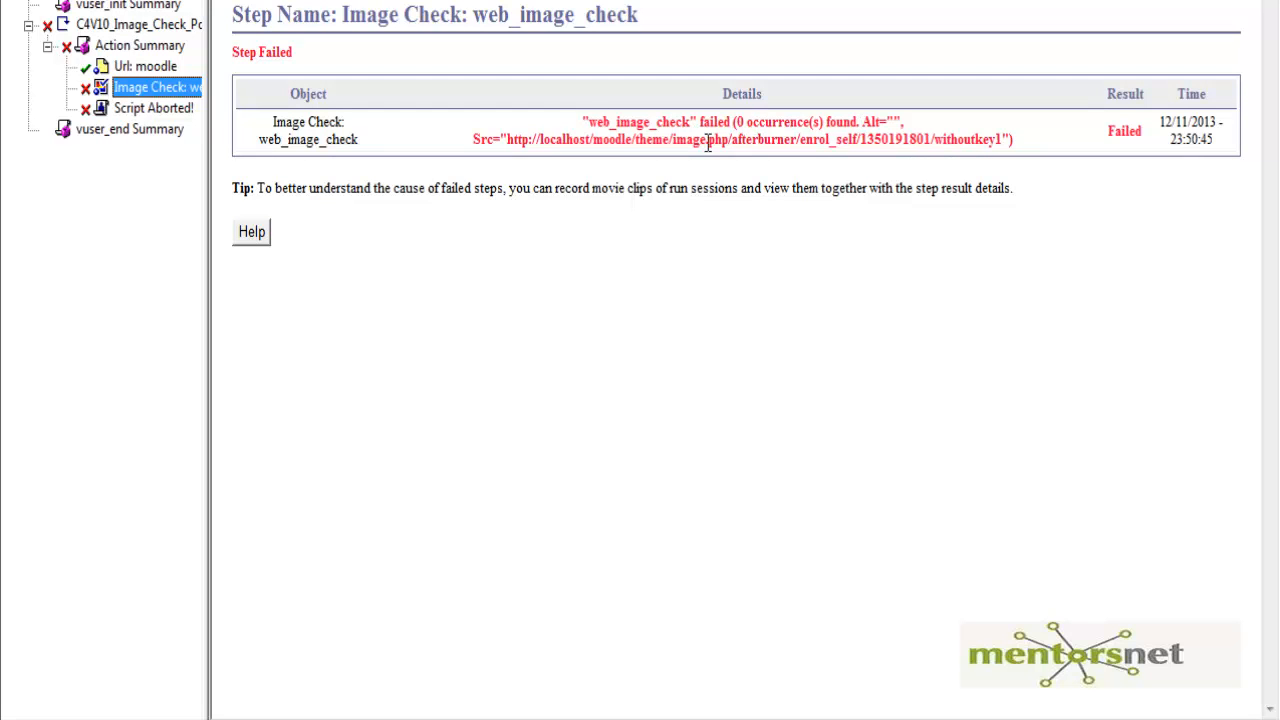
mouse_move(976, 168)
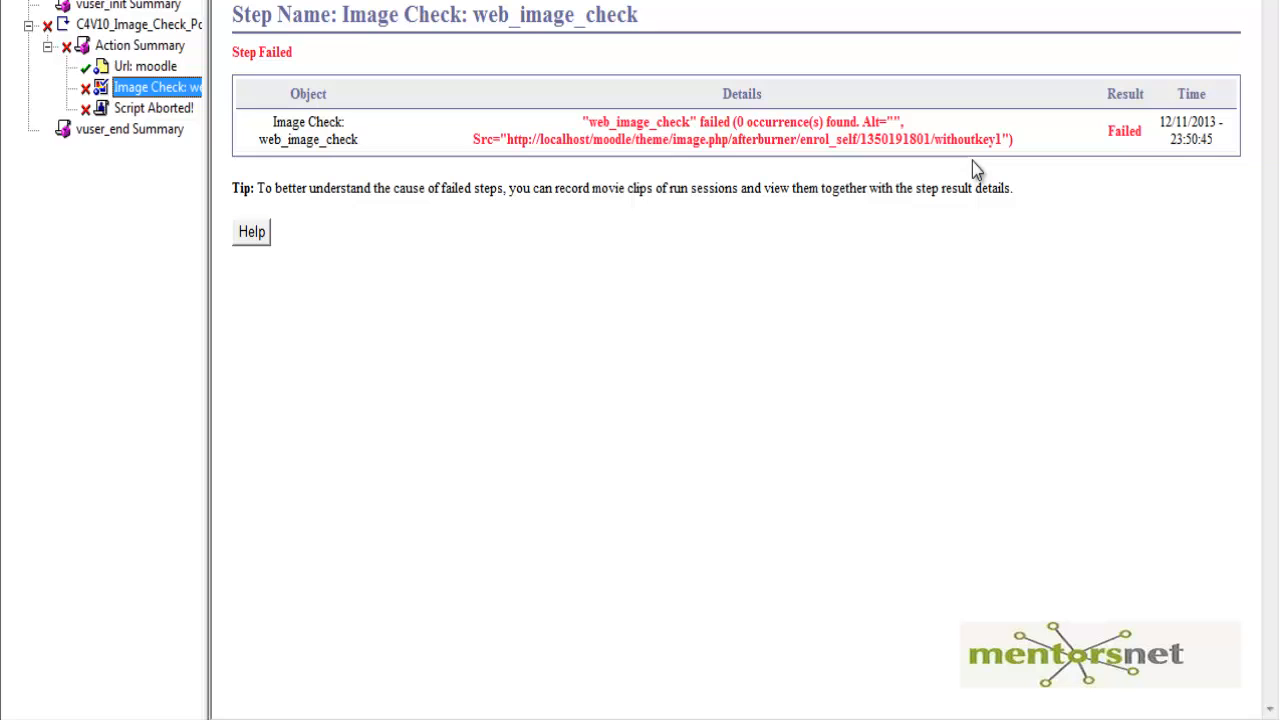
mouse_move(950, 160)
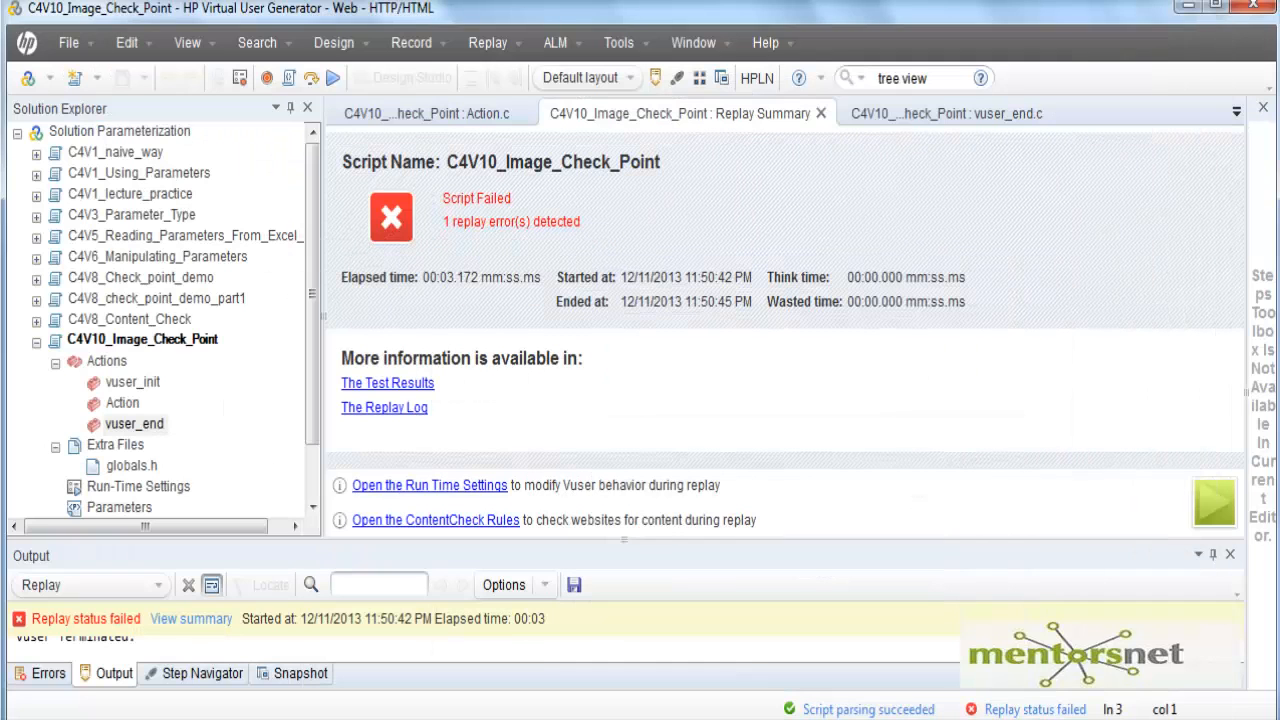
mouse_move(398, 472)
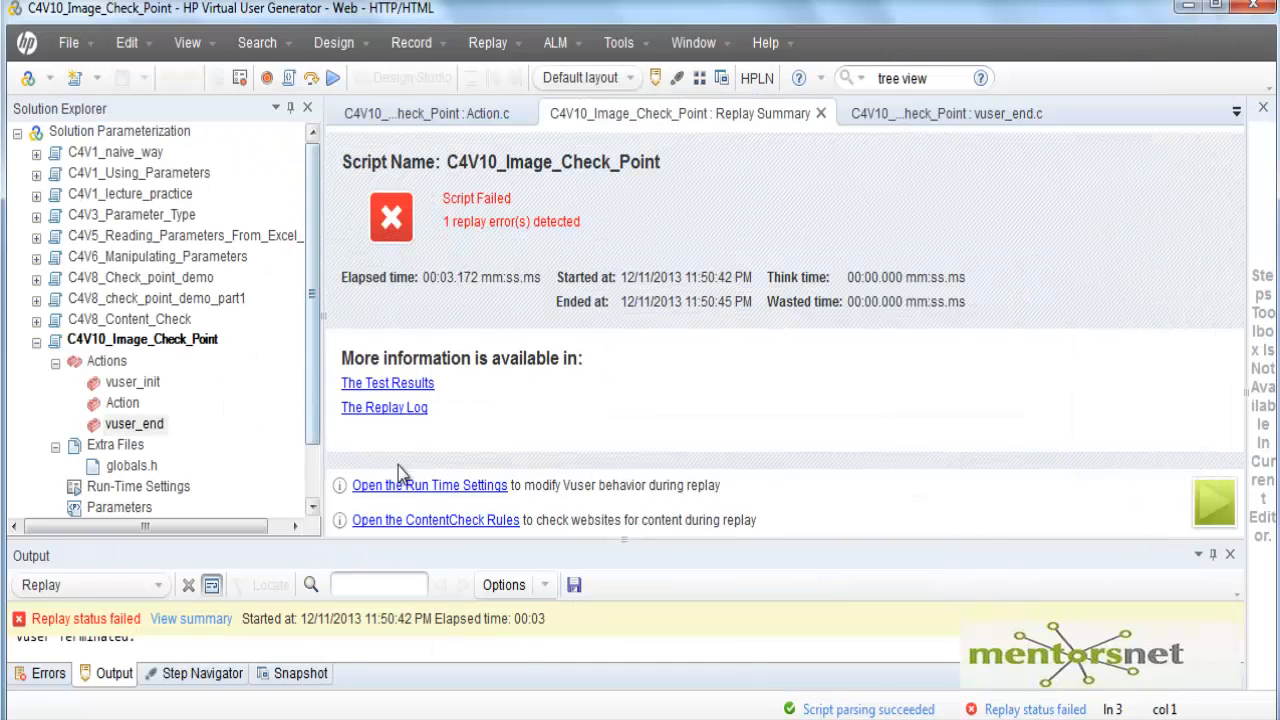